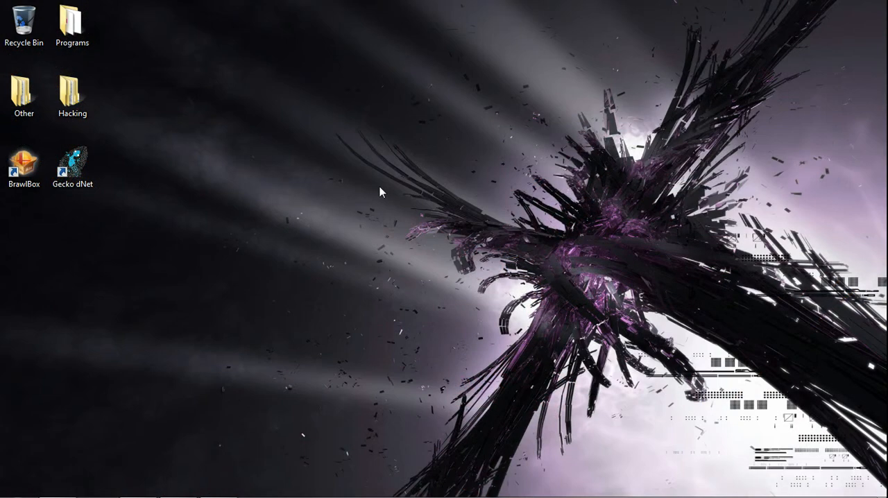
mouse_move(341, 194)
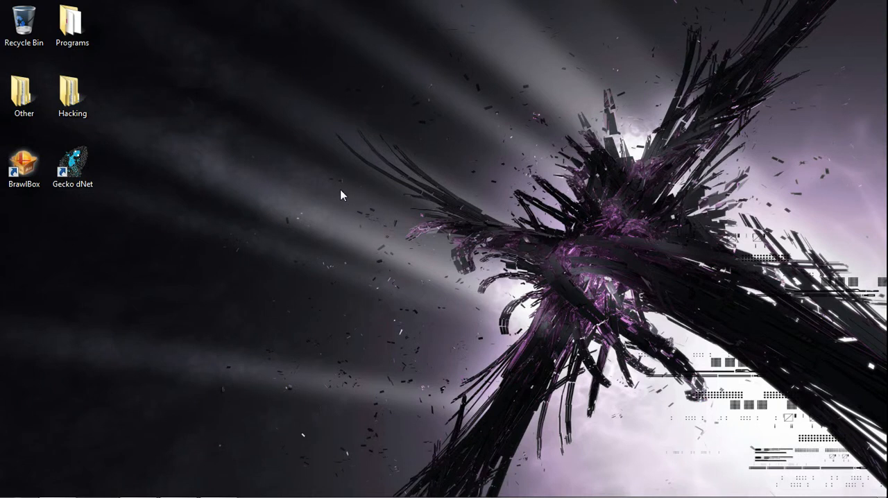
Step: Expand ModelData[1] and open FACTORY_BASIC_01 in the Advanced Model Editor
click(72, 96)
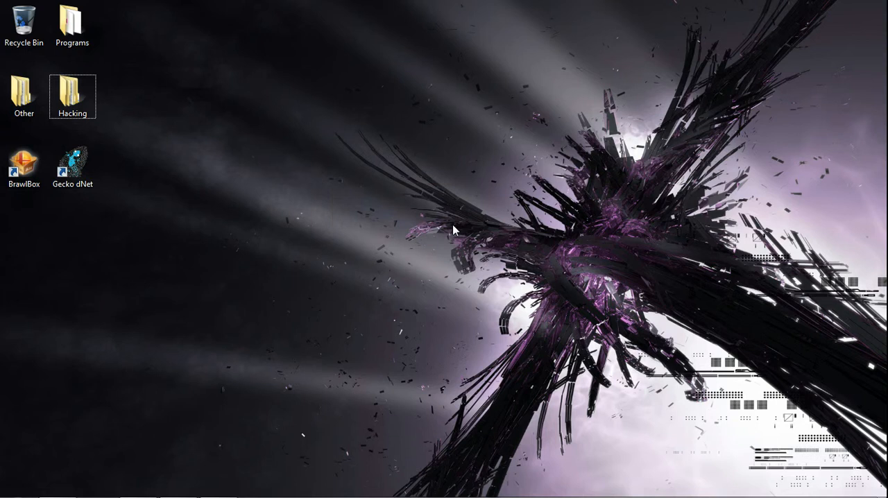
mouse_move(458, 228)
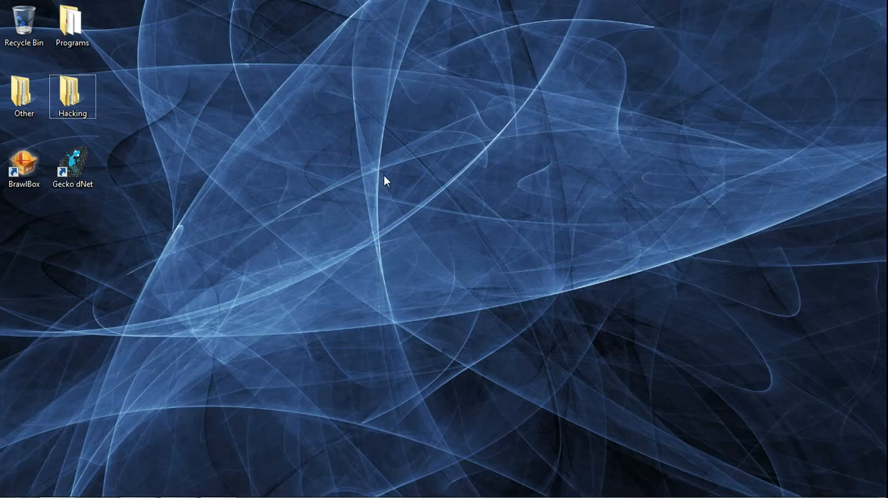
mouse_move(369, 169)
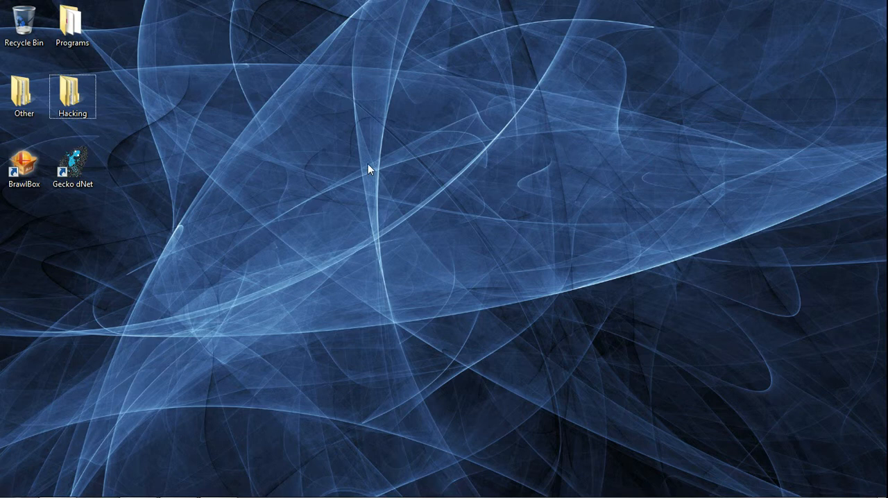
mouse_move(276, 36)
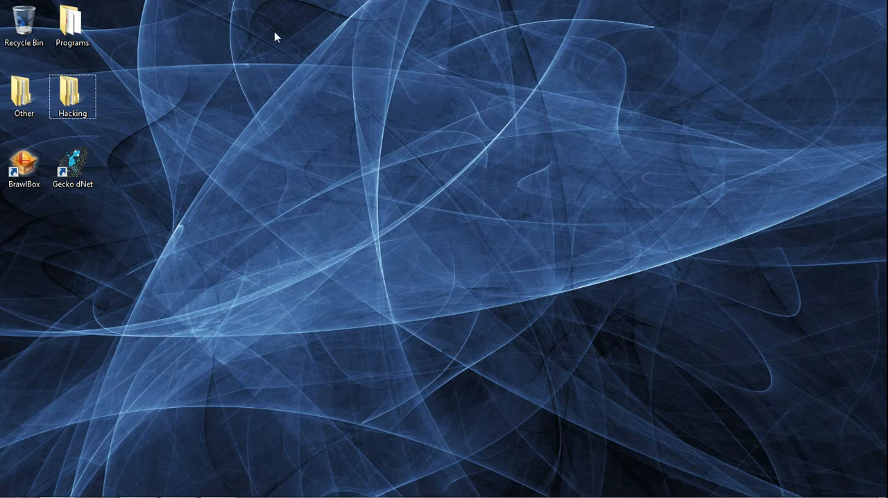
mouse_move(100, 54)
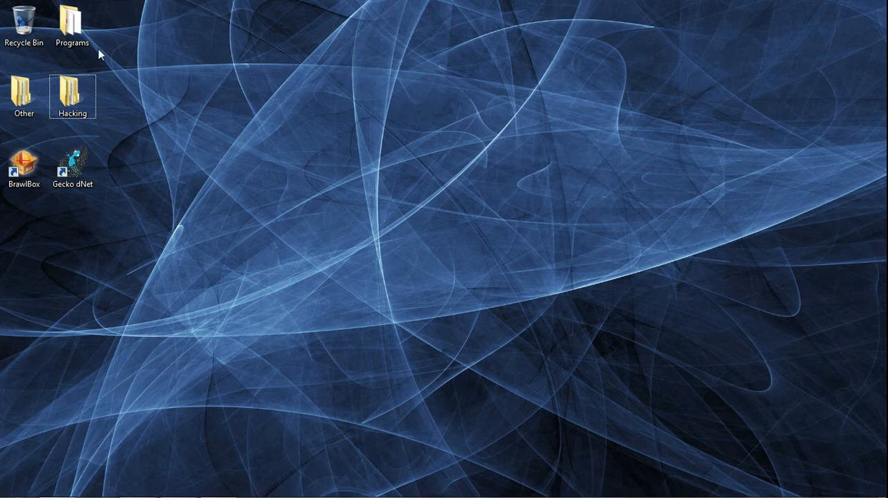
mouse_move(3, 7)
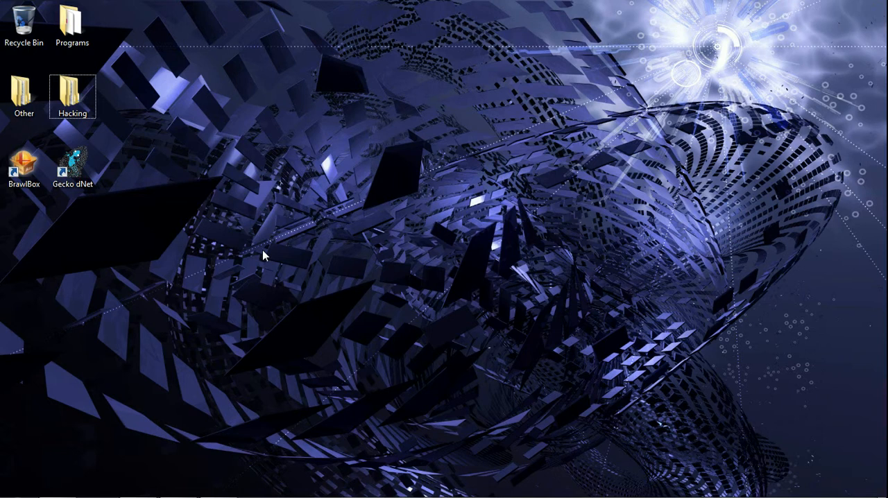
mouse_move(284, 251)
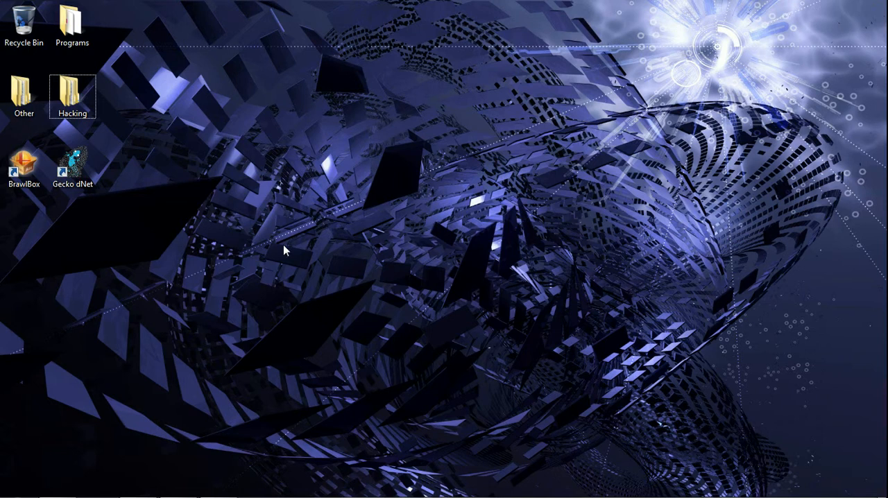
mouse_move(660, 401)
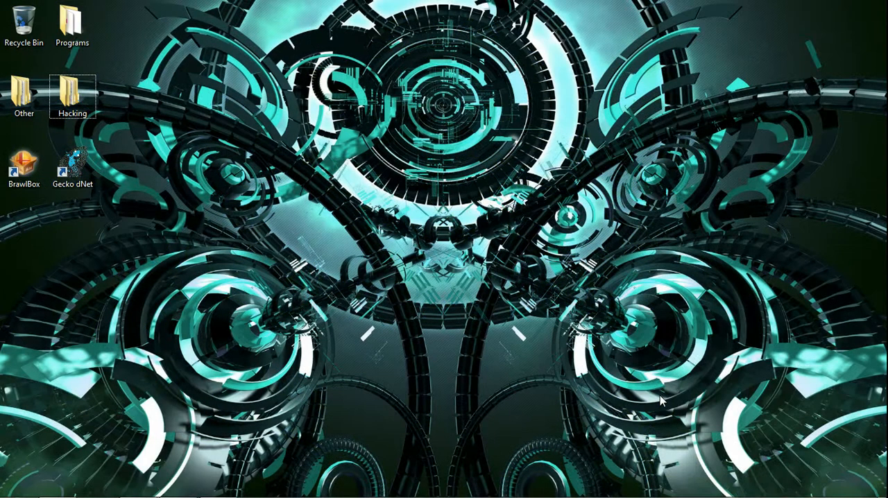
mouse_move(406, 422)
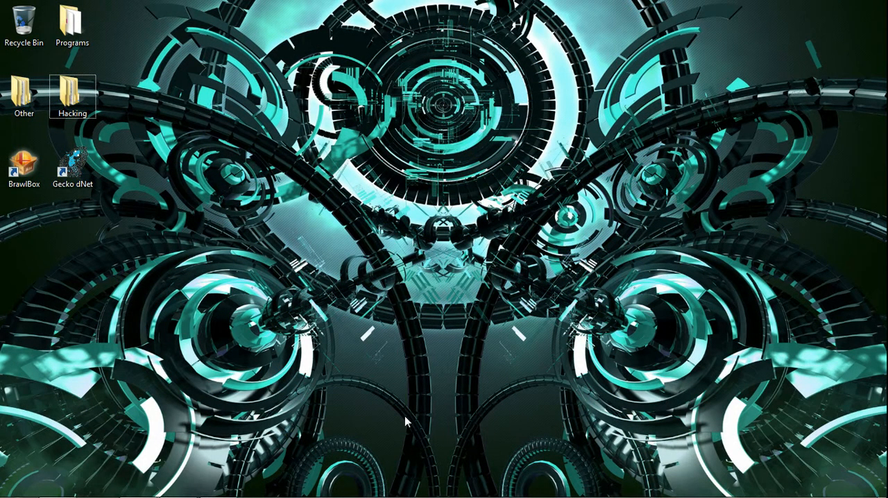
mouse_move(317, 293)
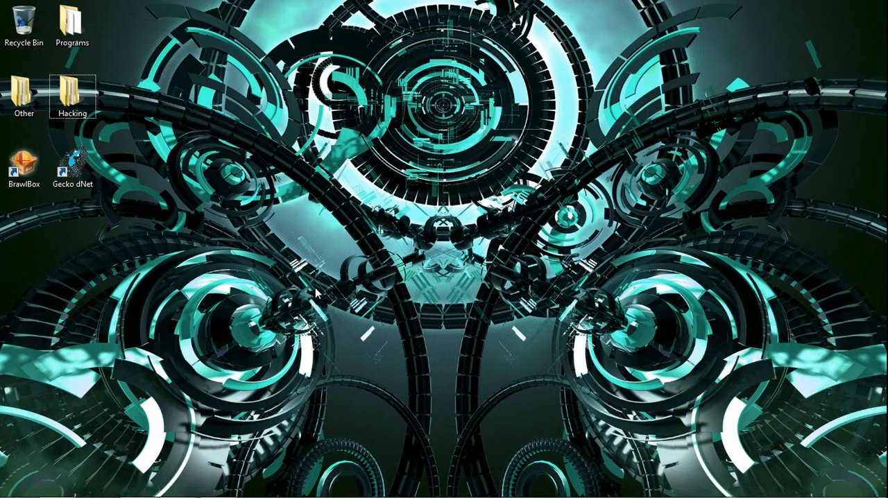
mouse_move(388, 306)
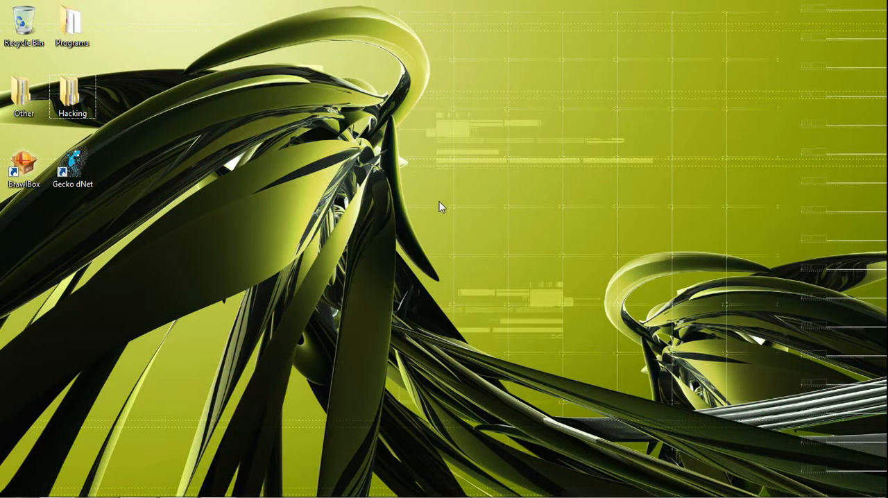
mouse_move(216, 236)
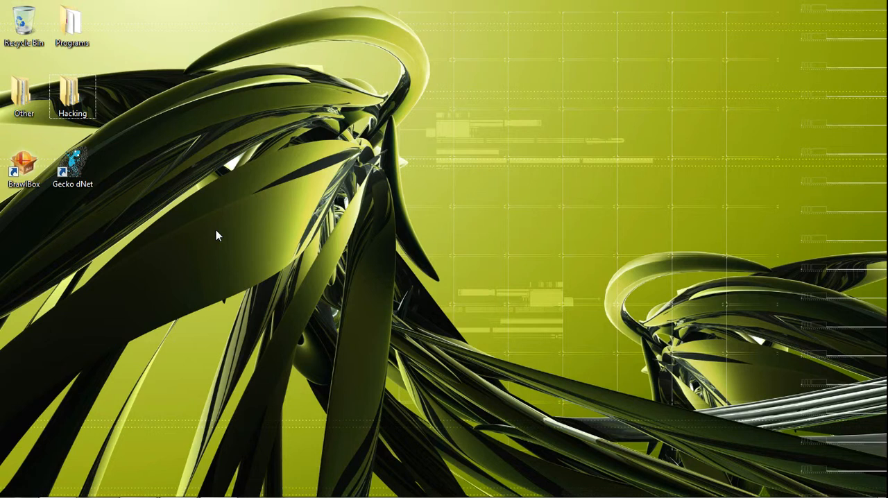
mouse_move(75, 258)
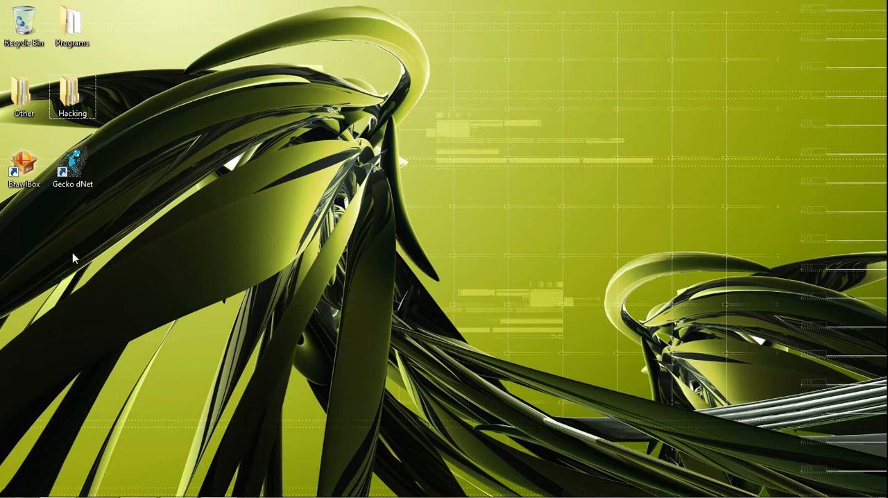
mouse_move(643, 328)
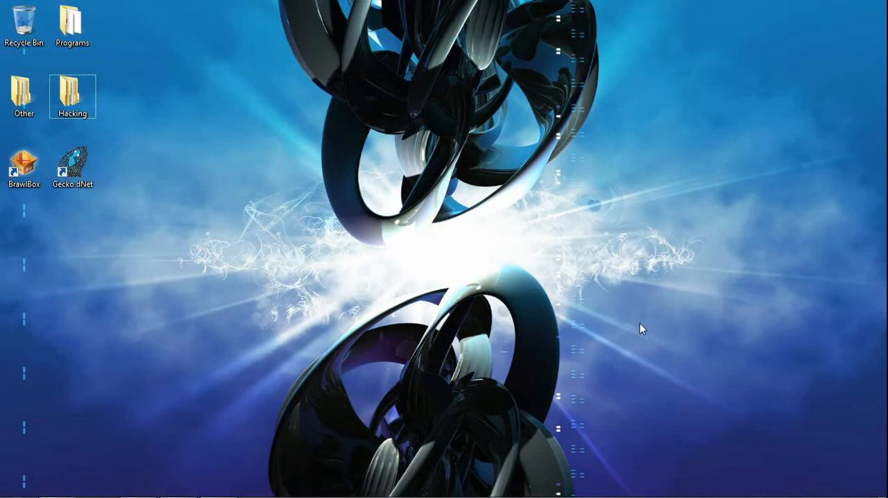
mouse_move(757, 322)
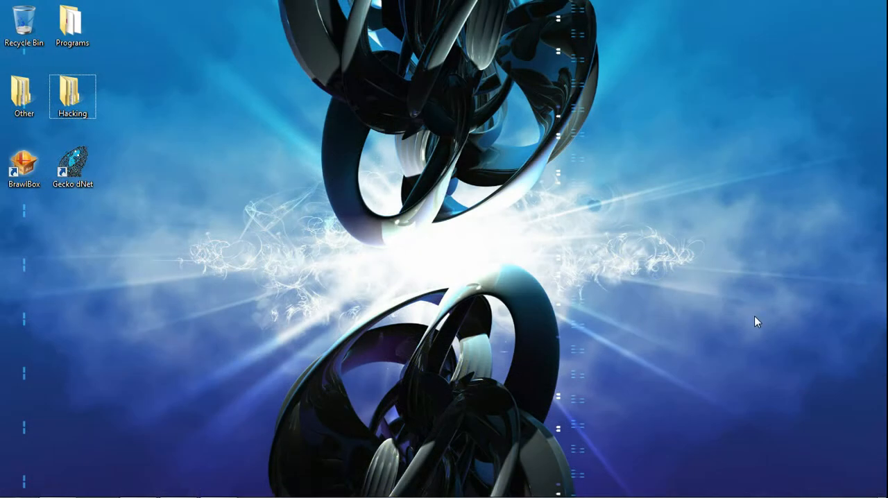
mouse_move(483, 252)
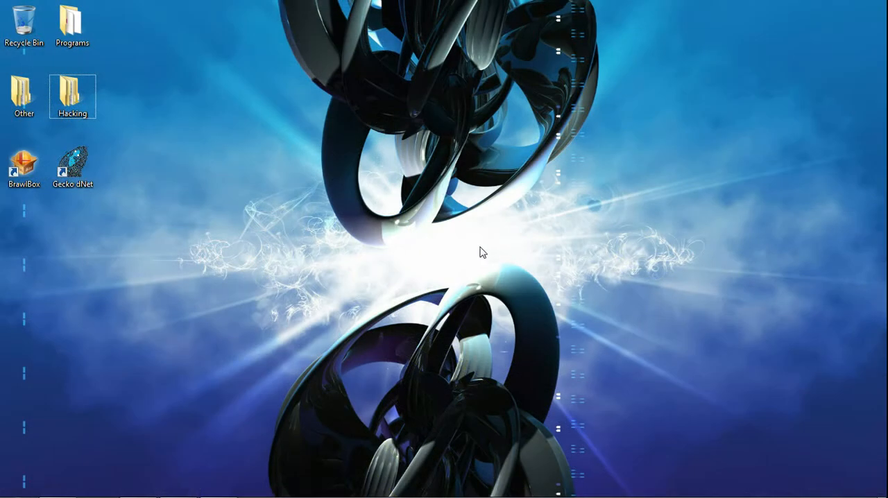
mouse_move(477, 247)
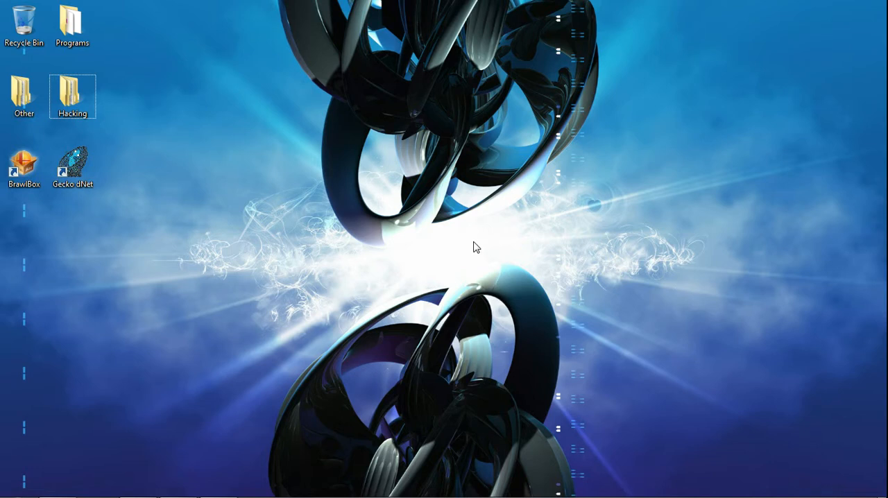
mouse_move(452, 253)
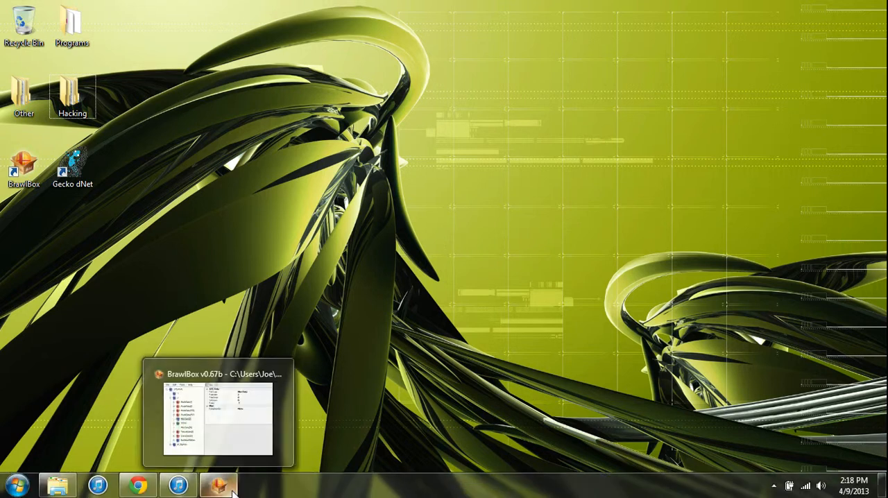
click(219, 484)
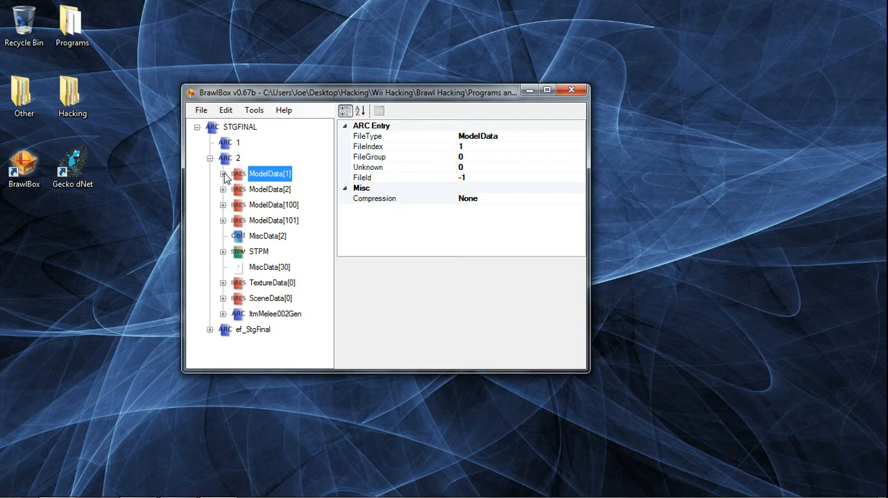
click(223, 174)
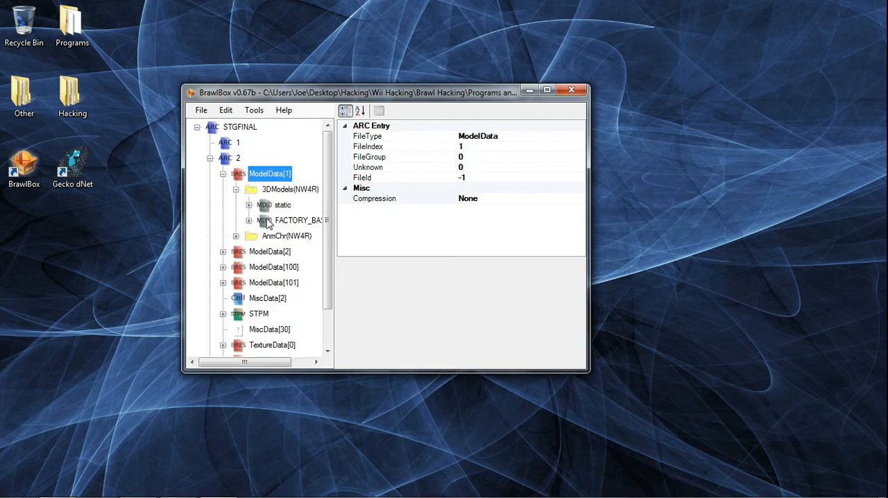
double_click(288, 219)
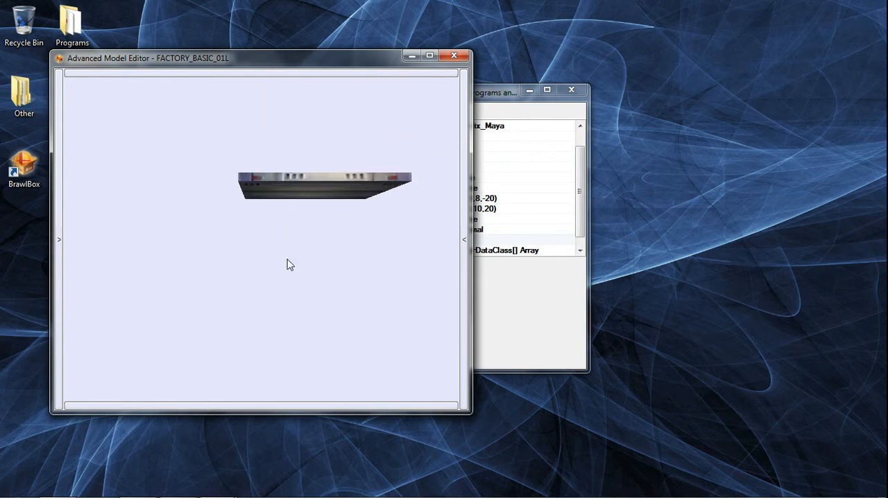
Step: Maximize the editor, play the 70-frame Moving animation and step through a frame
click(430, 55)
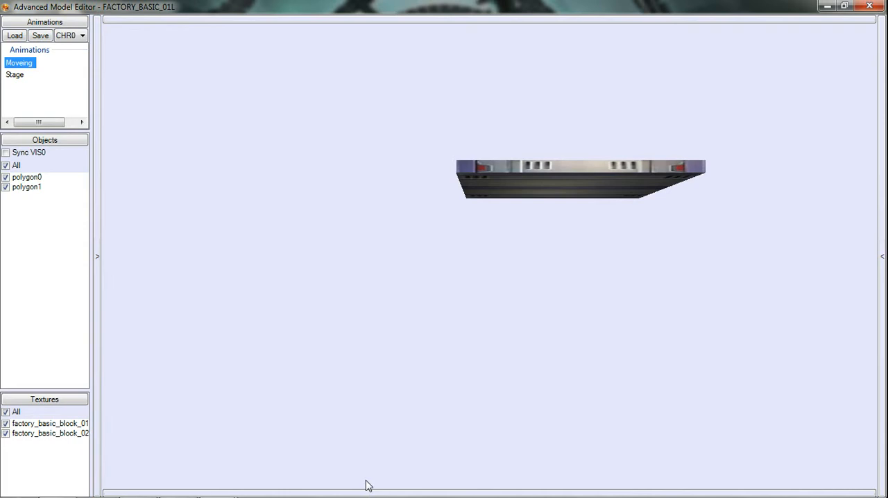
mouse_move(360, 489)
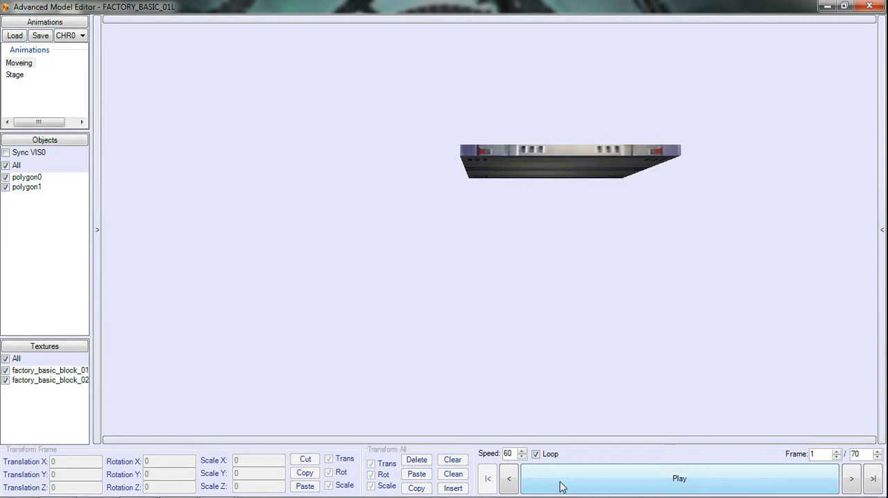
click(679, 477)
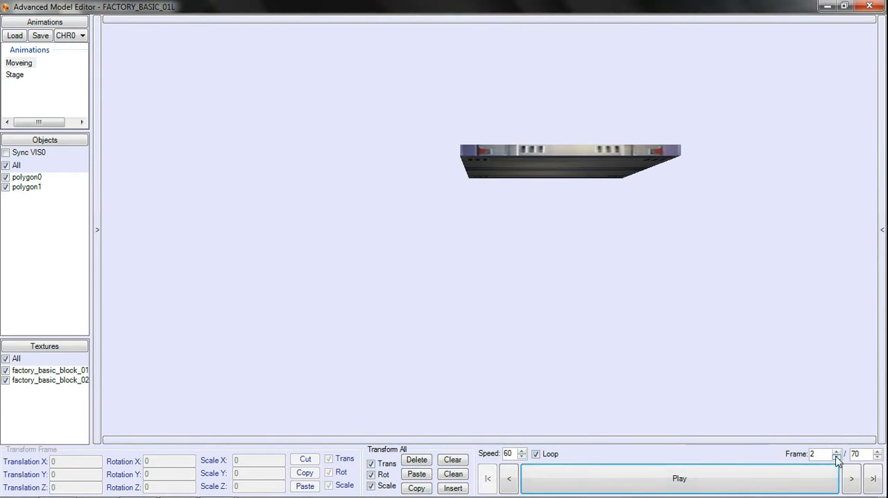
click(837, 458)
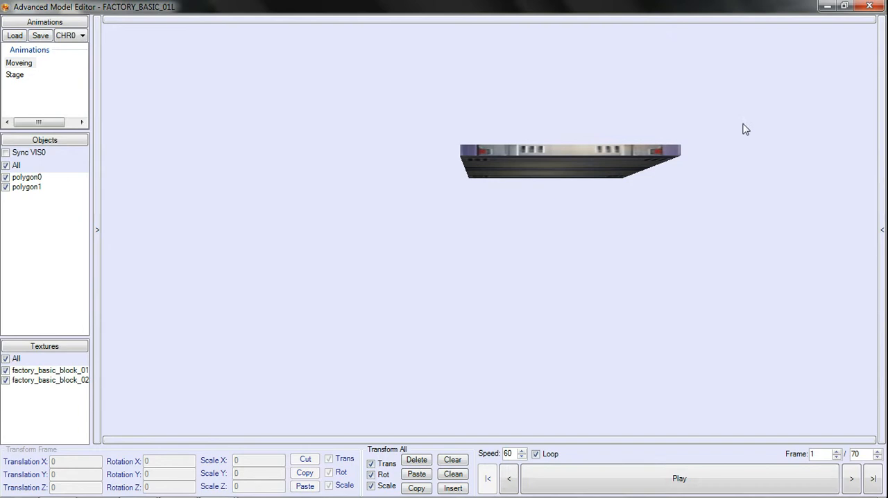
mouse_move(108, 75)
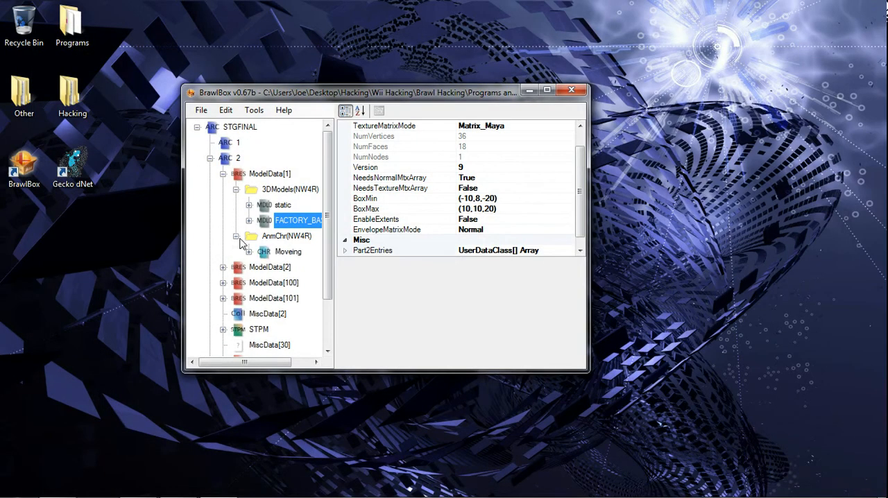
Step: Set the Moveing animation's Loop to True, then select MiscData[2]
click(289, 251)
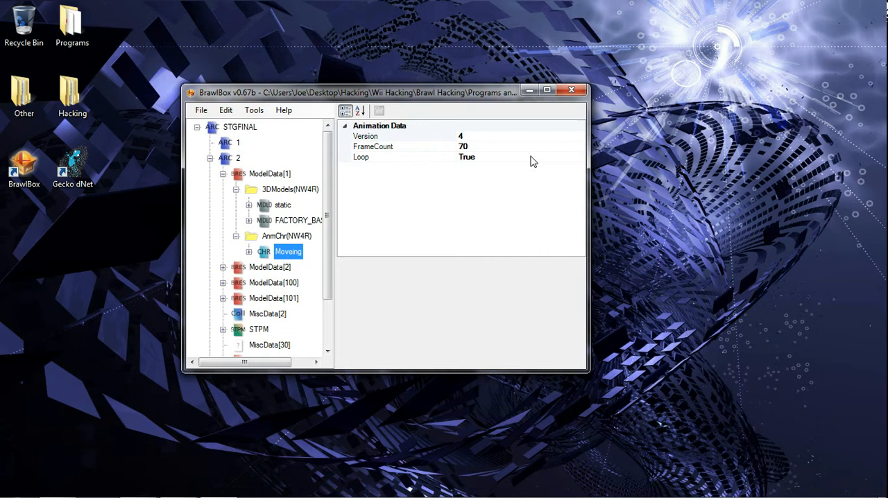
click(403, 157)
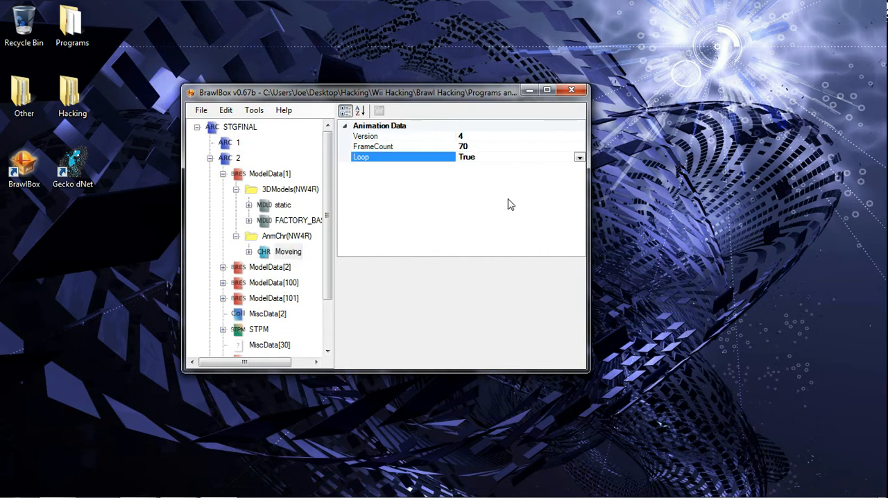
mouse_move(465, 227)
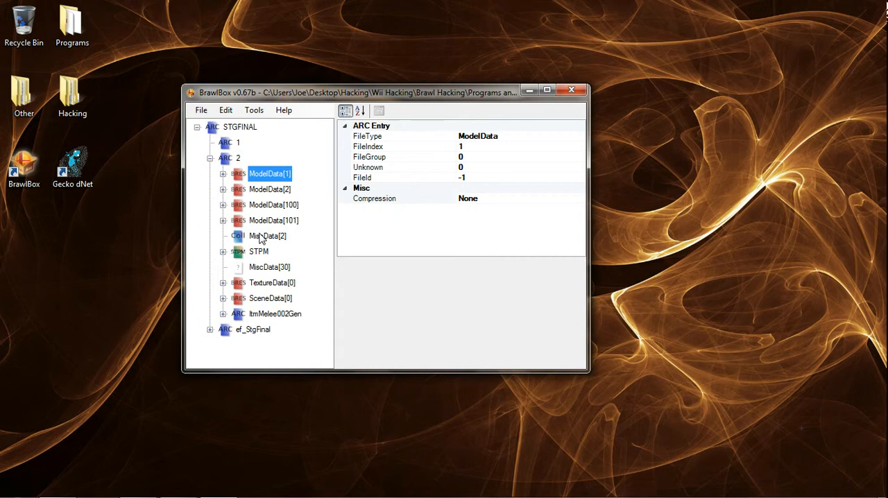
click(267, 236)
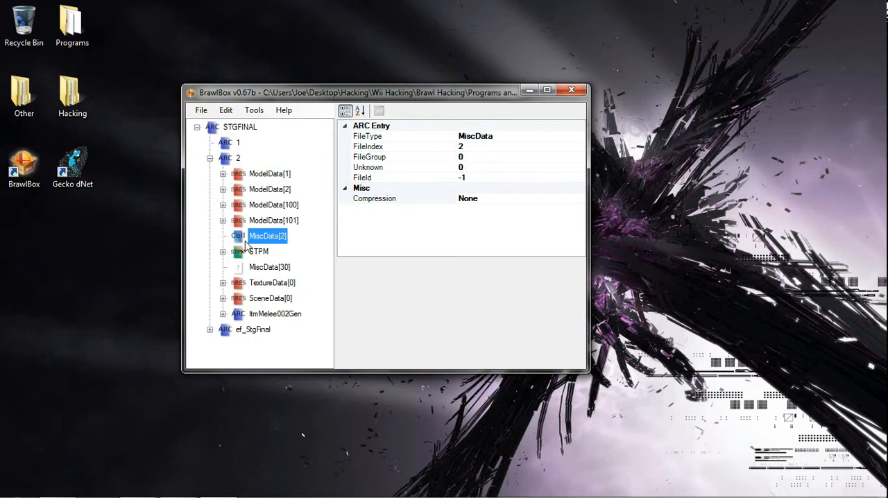
Step: Preview MiscData[2] in the Collision Editor and inspect the platform with the collision object hidden
right_click(267, 236)
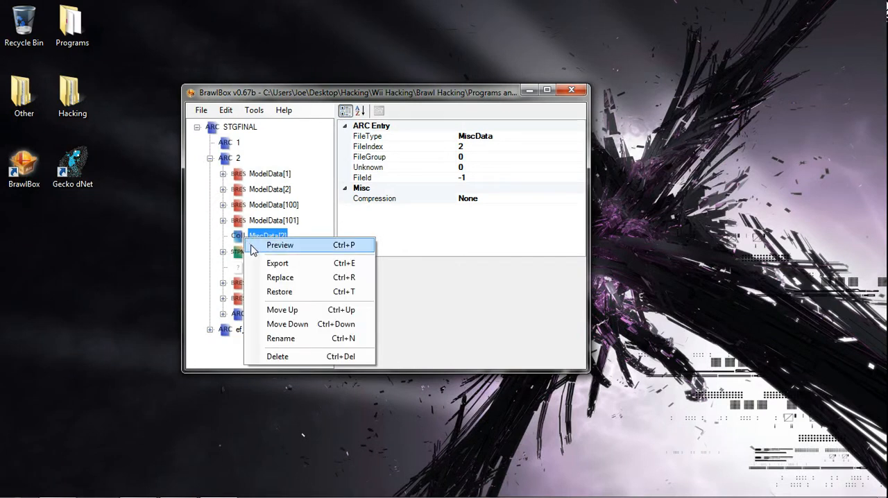
click(281, 245)
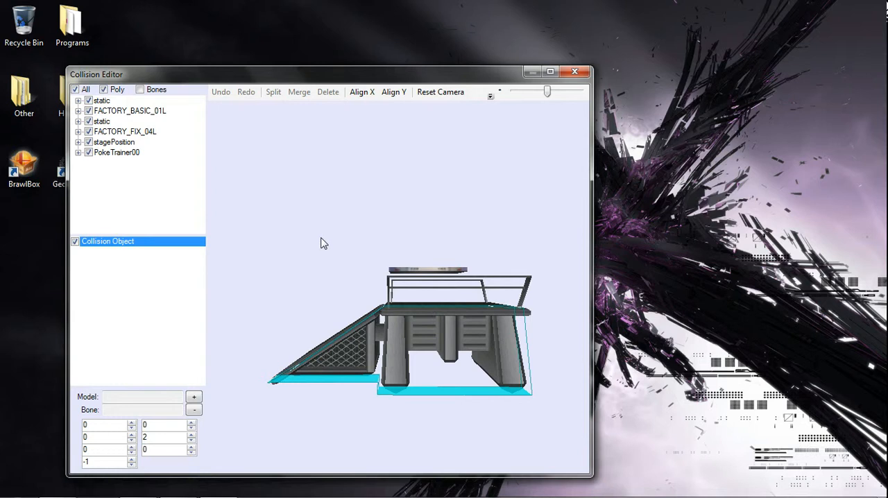
mouse_move(50, 300)
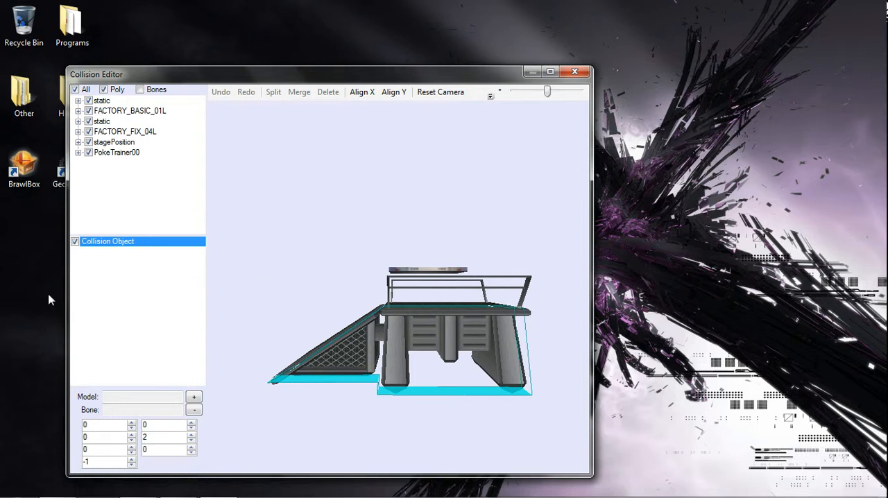
click(75, 241)
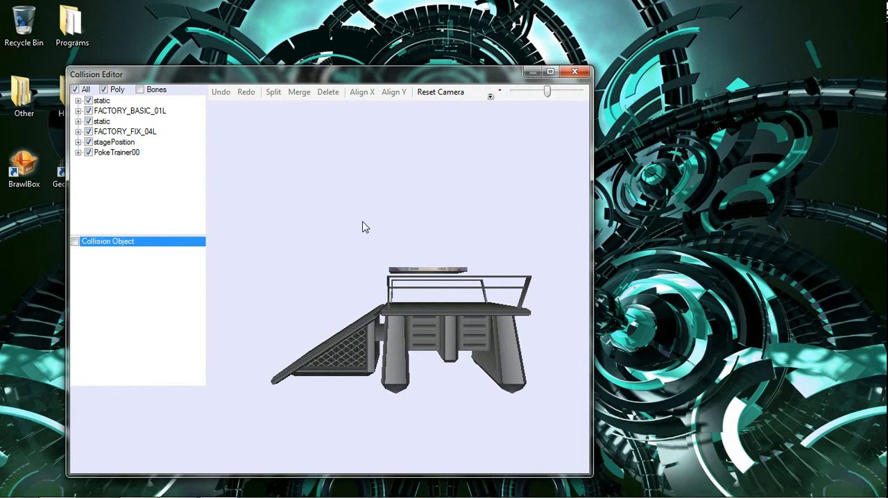
mouse_move(368, 255)
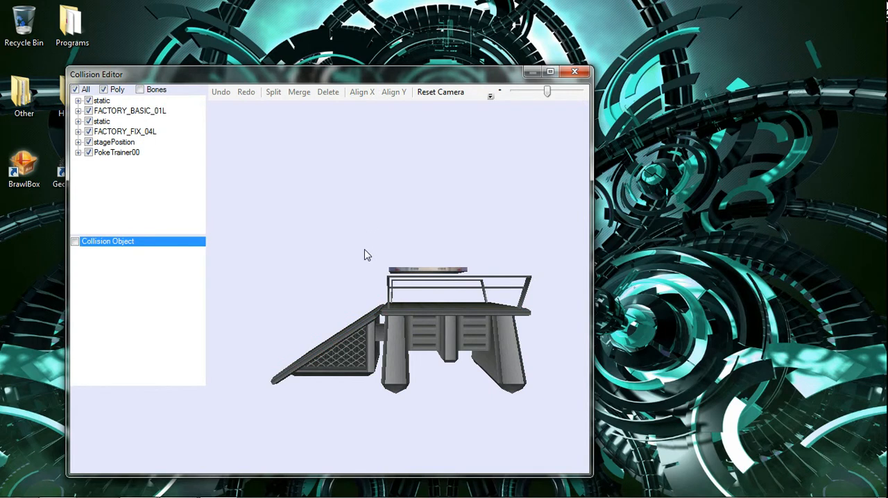
click(391, 266)
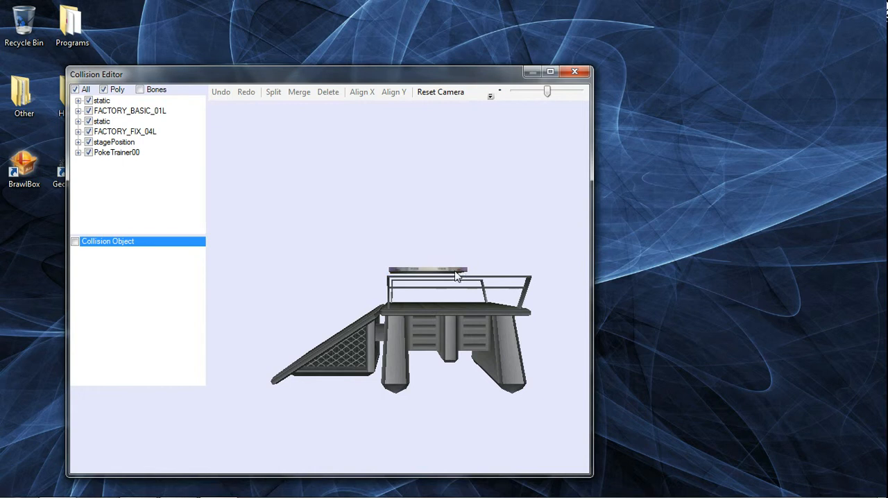
click(433, 262)
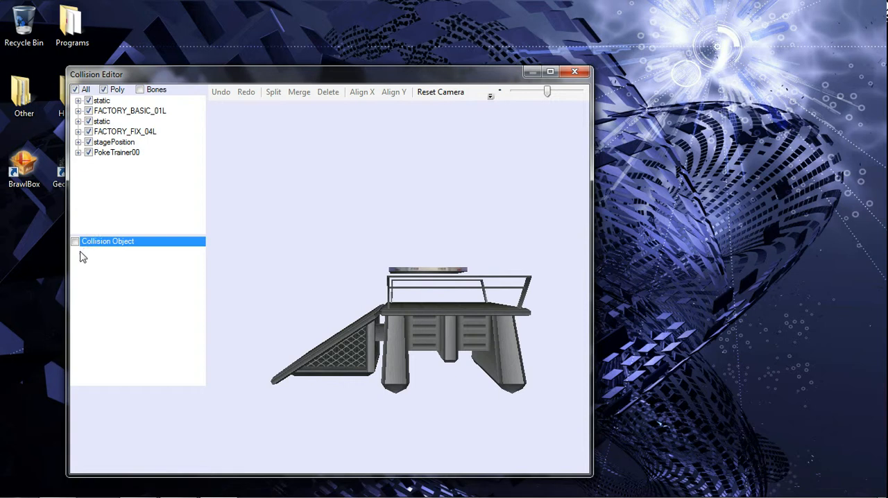
mouse_move(381, 270)
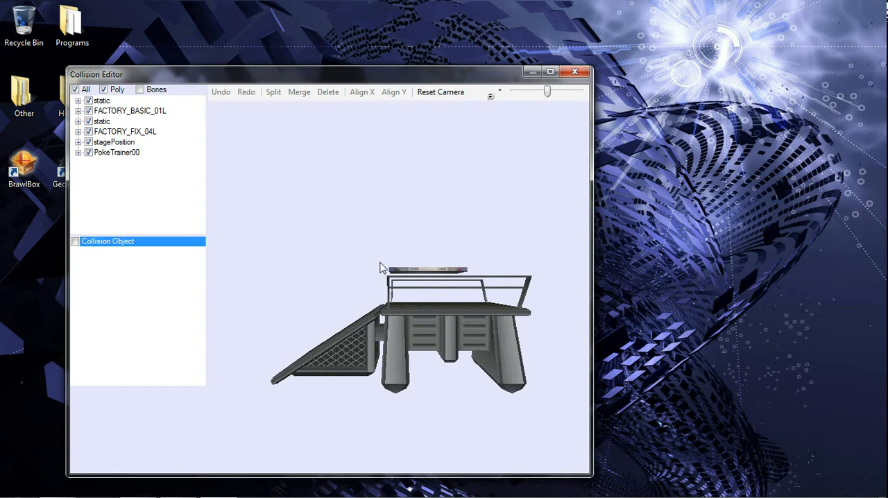
mouse_move(174, 256)
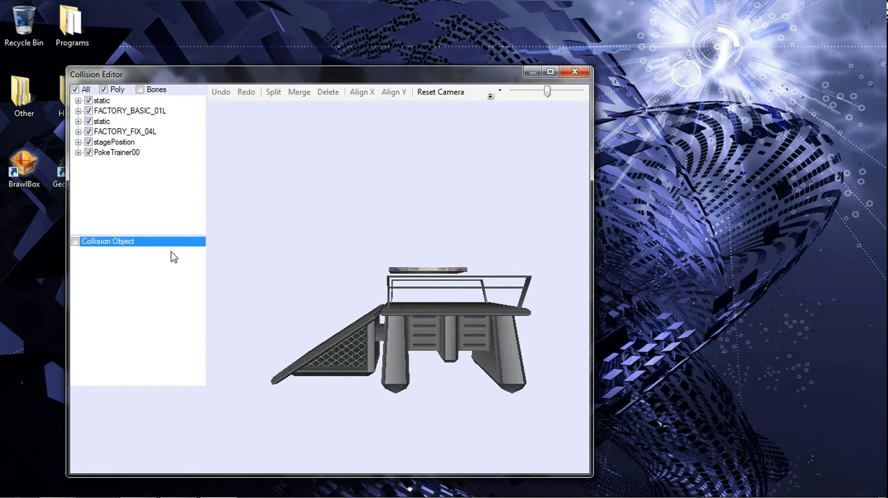
Step: Re-enable the Collision Object and select the Footstep1 edge on the floating platform
click(75, 241)
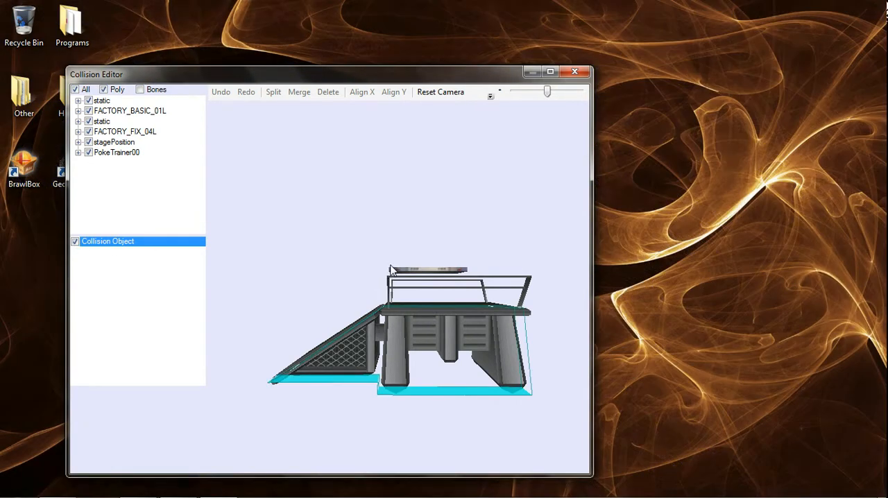
click(427, 269)
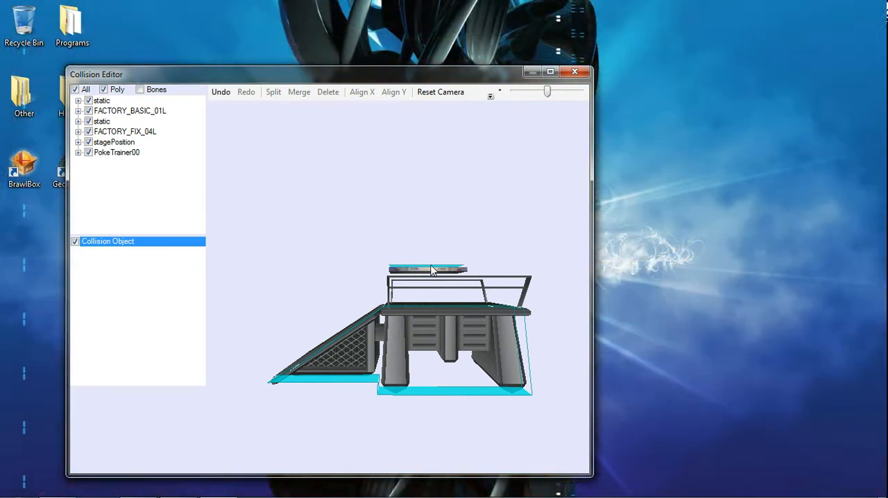
click(427, 269)
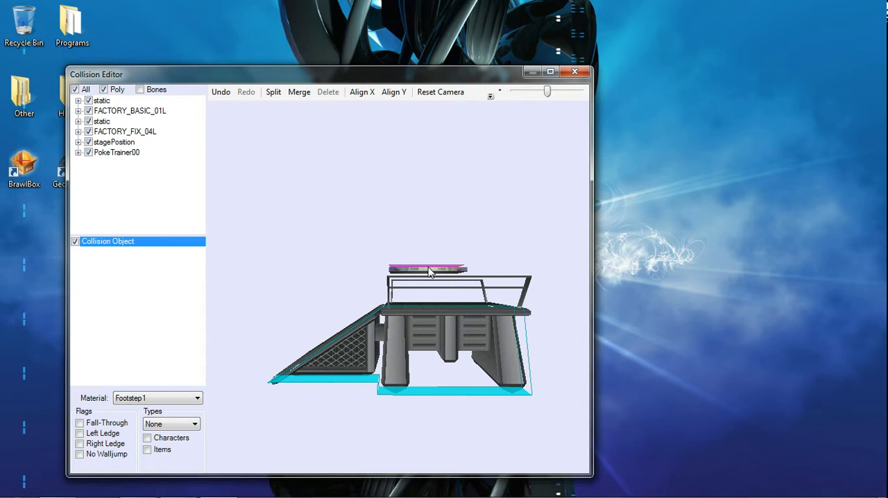
mouse_move(444, 366)
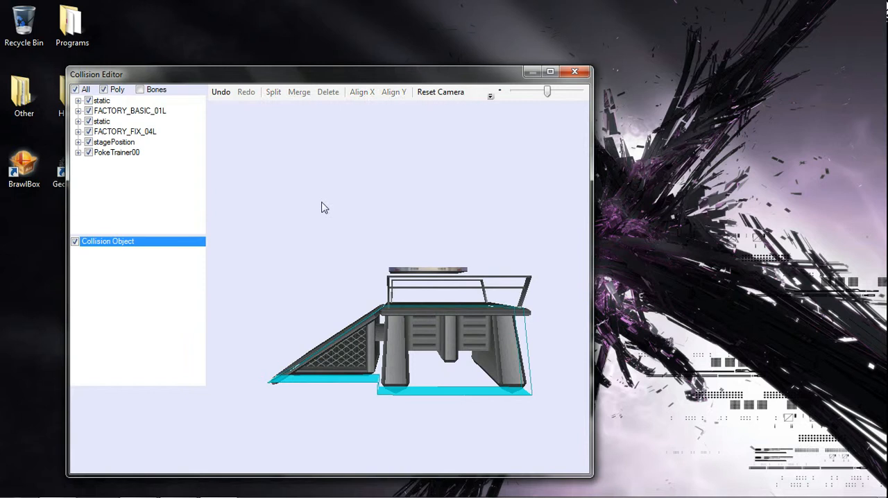
mouse_move(300, 241)
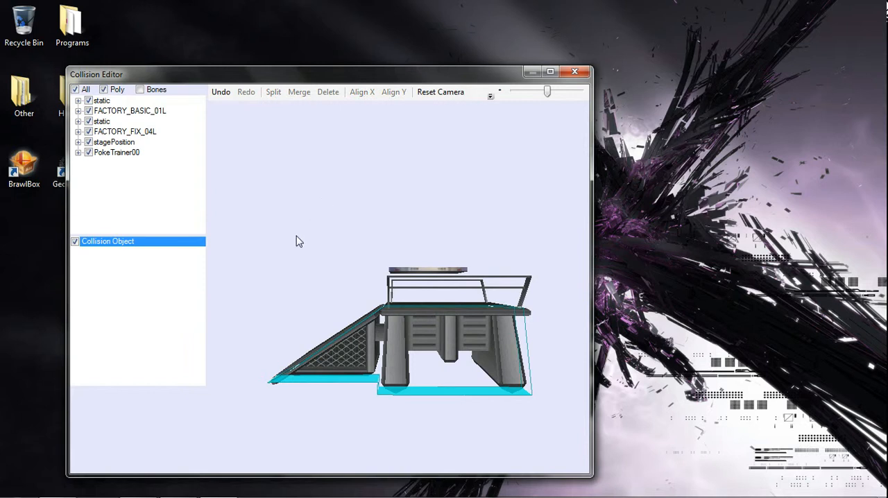
mouse_move(105, 191)
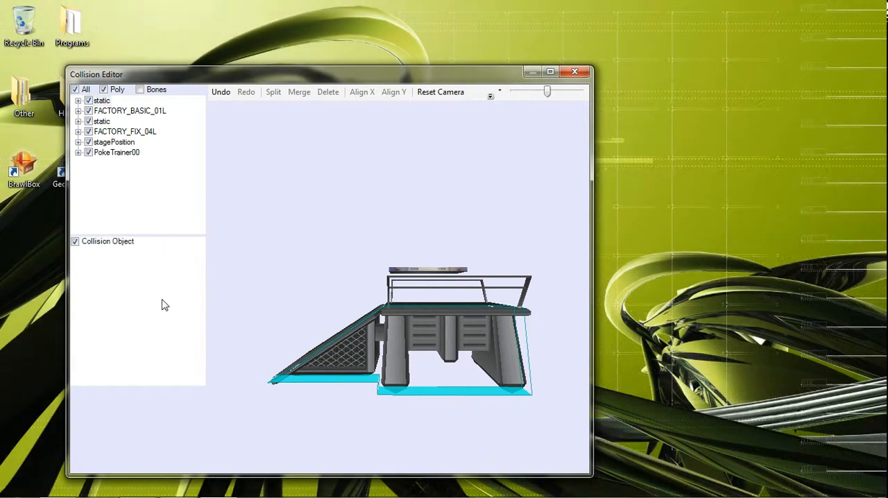
Step: Create a New Object, uncheck the original Collision Object and select the new one
right_click(165, 305)
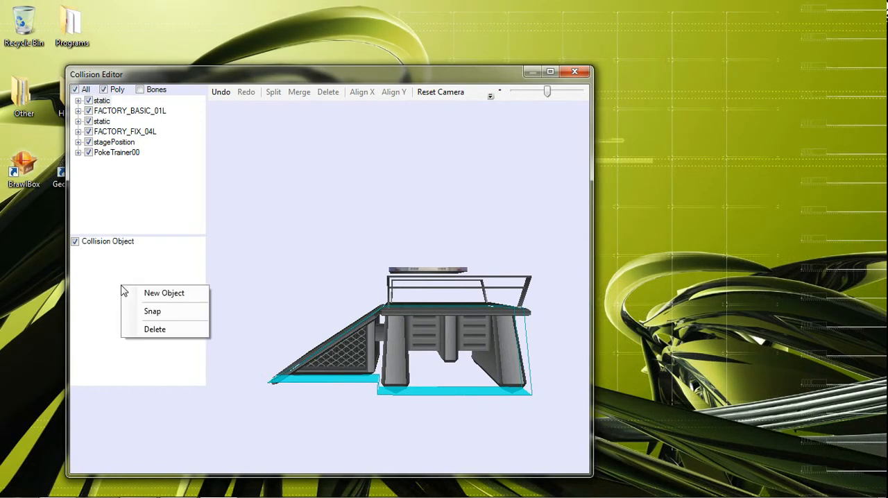
mouse_move(149, 293)
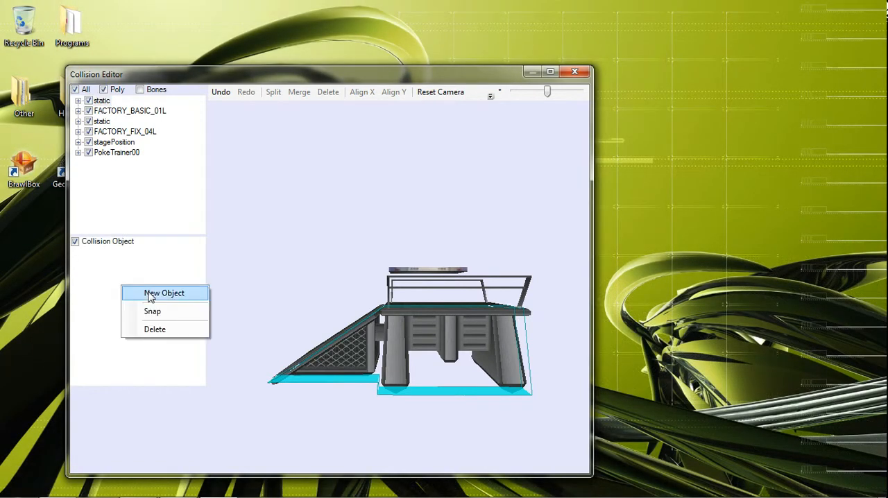
click(164, 293)
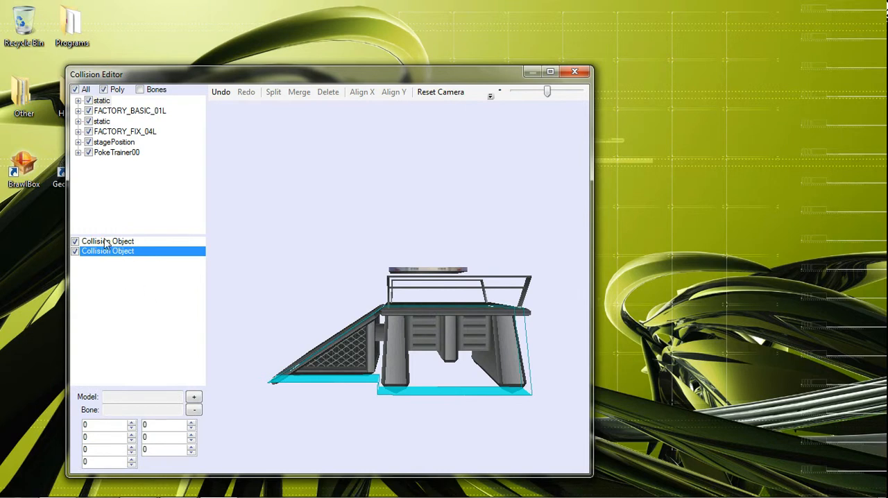
click(108, 241)
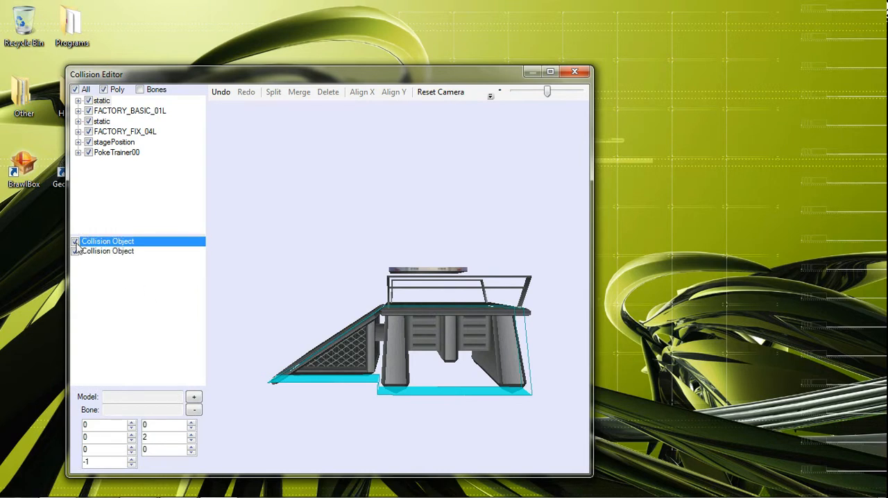
click(75, 243)
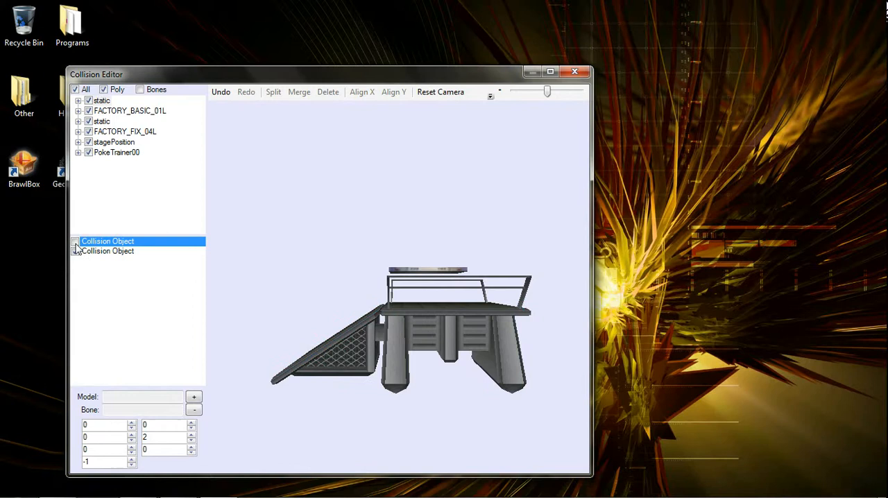
click(109, 250)
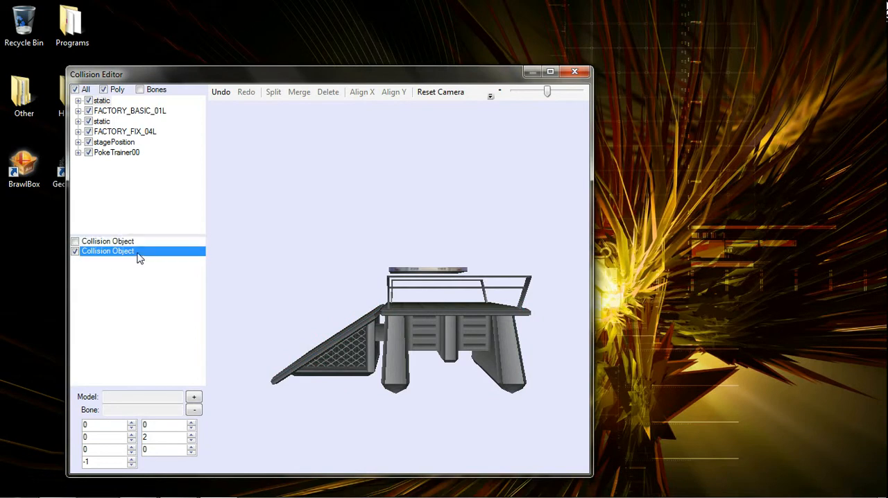
right_click(108, 250)
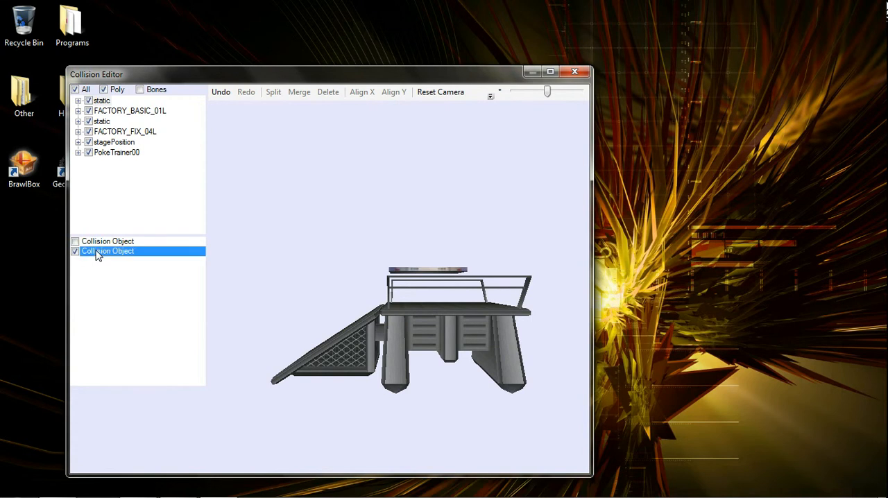
click(108, 249)
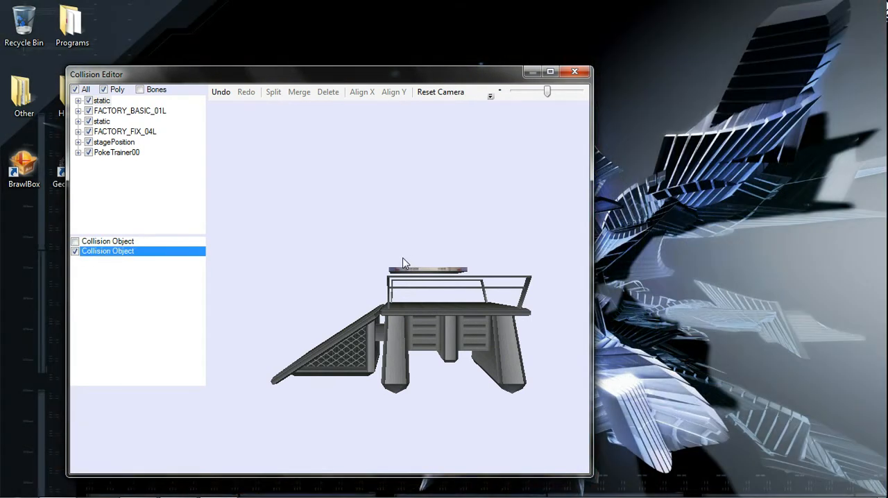
mouse_move(388, 251)
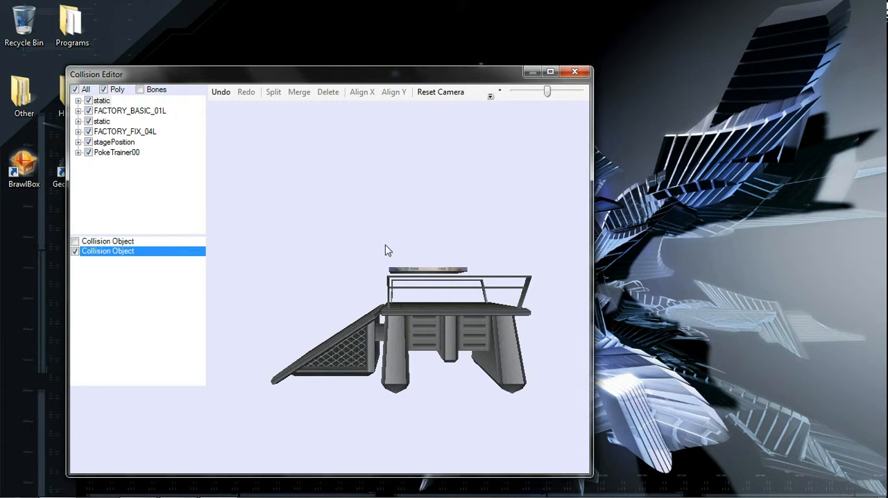
mouse_move(380, 249)
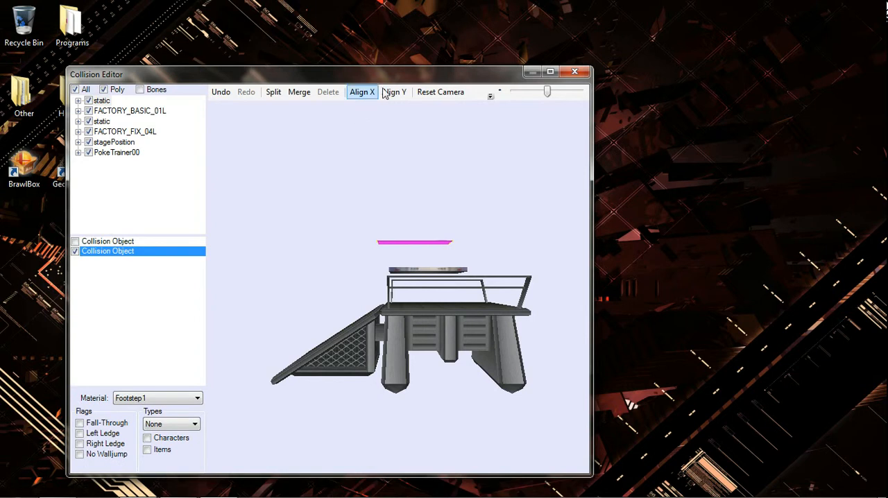
Step: Level the new collision line with Align X along the top of the floating platform
click(361, 92)
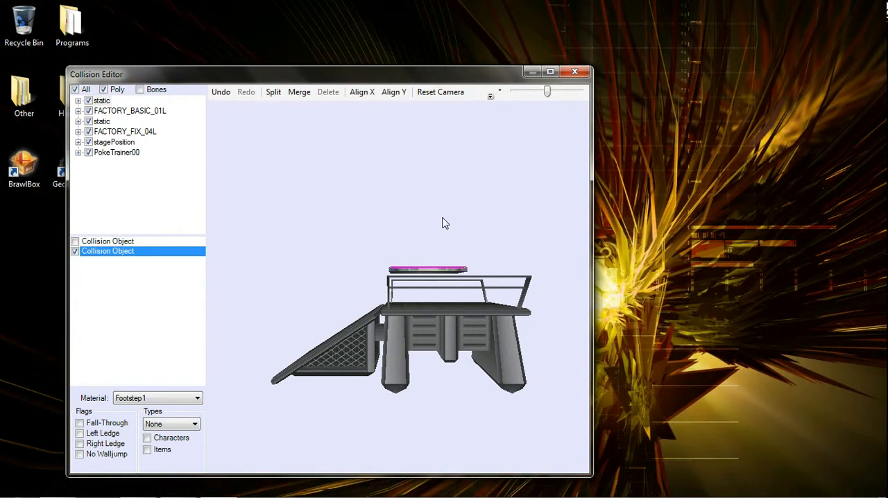
Step: Set the edge's type to Floor affecting Characters with Fall-Through, then deselect it
click(194, 425)
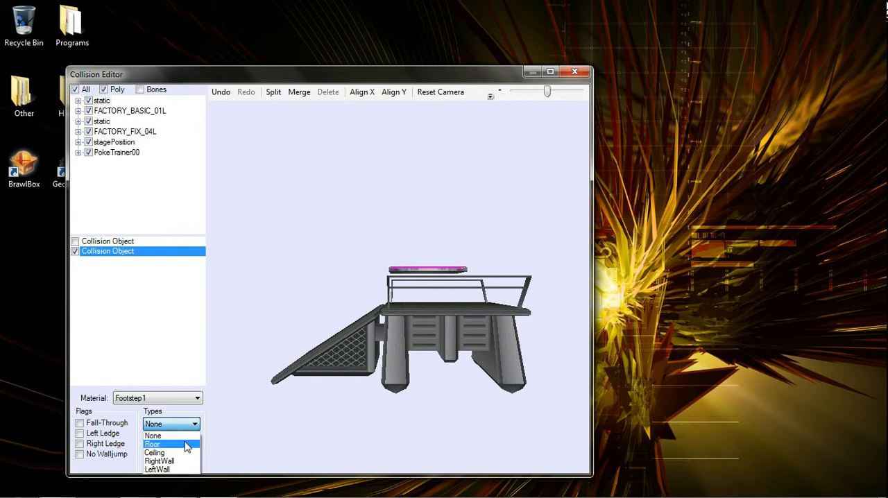
click(152, 444)
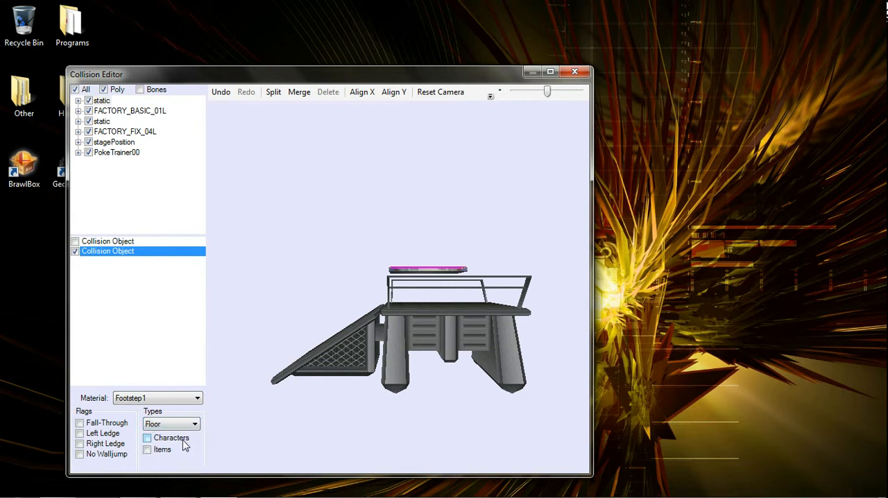
click(147, 438)
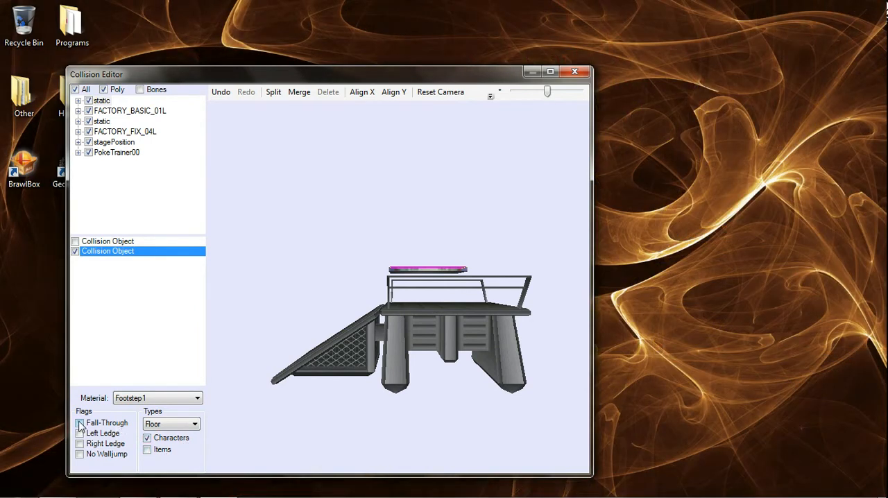
click(80, 422)
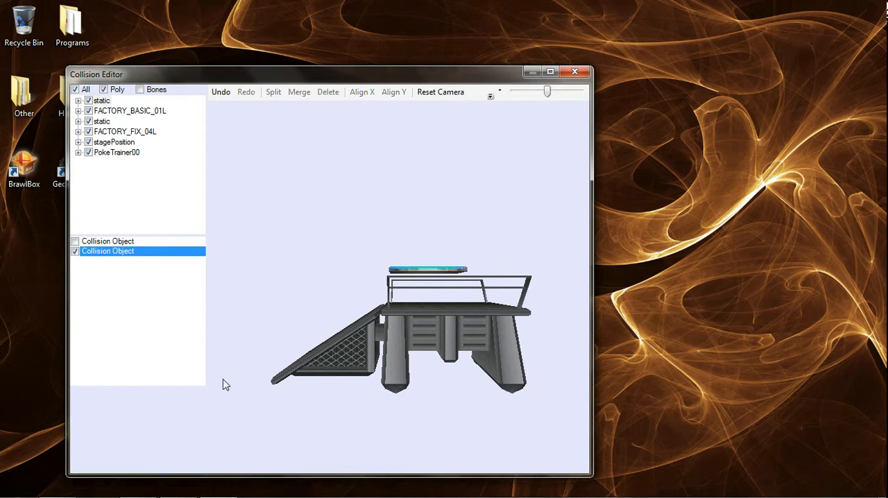
mouse_move(155, 286)
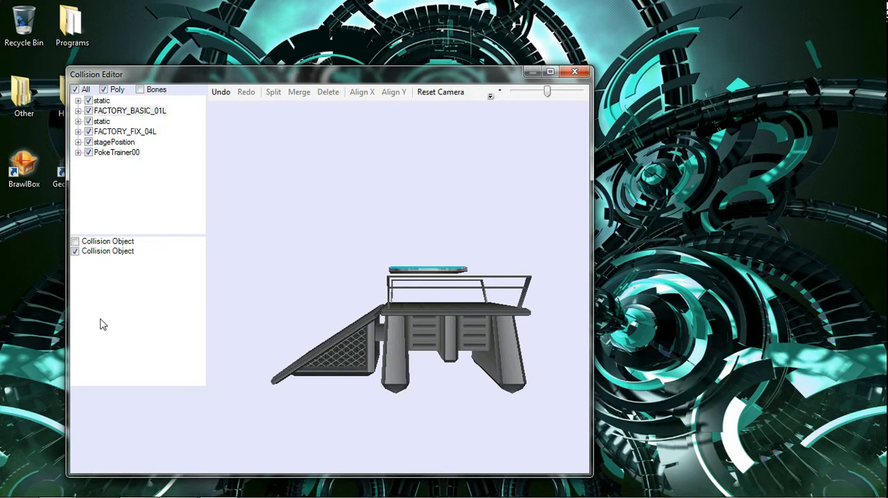
mouse_move(108, 318)
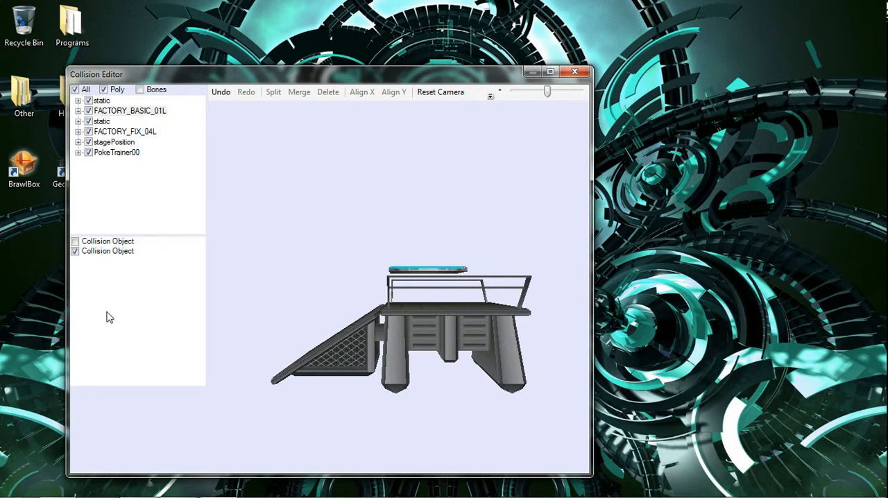
Step: Select the second Collision Object and expand FACTORY_BASIC_01L in the model tree
click(108, 251)
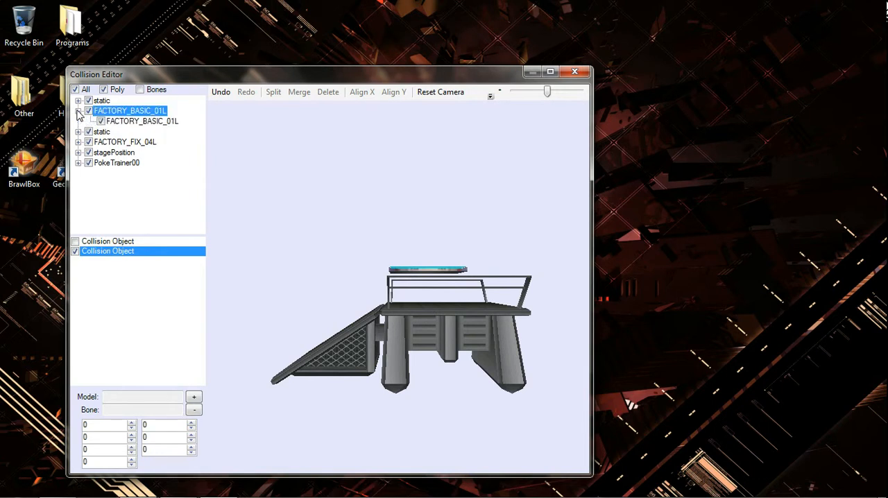
click(141, 120)
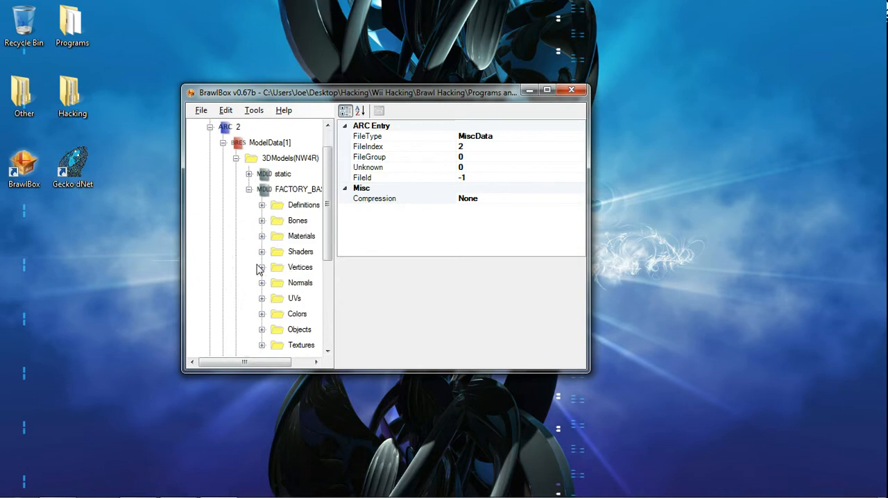
Step: Check the Bones of FACTORY_BASIC_01L, then reopen MiscData[2] in the Collision Editor
click(262, 220)
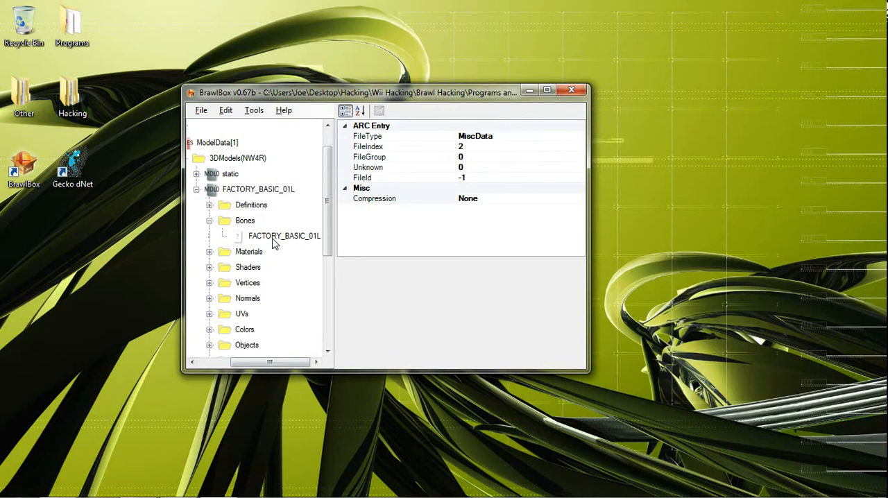
mouse_move(285, 247)
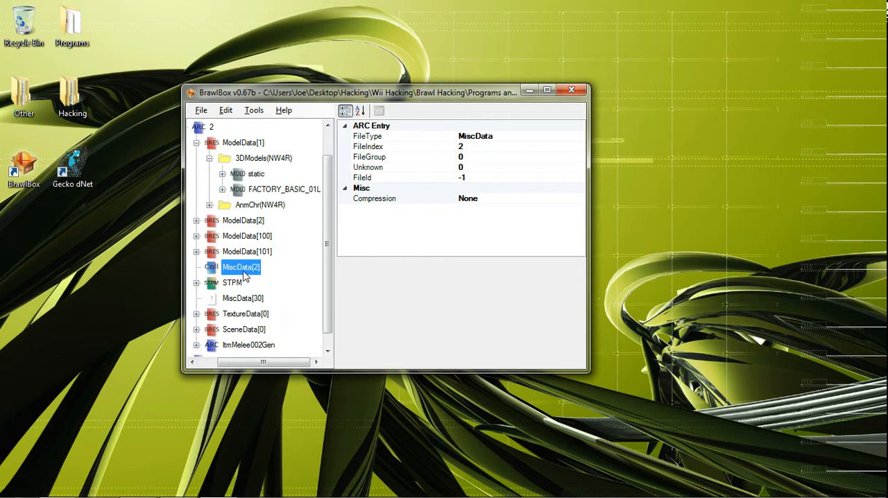
double_click(242, 266)
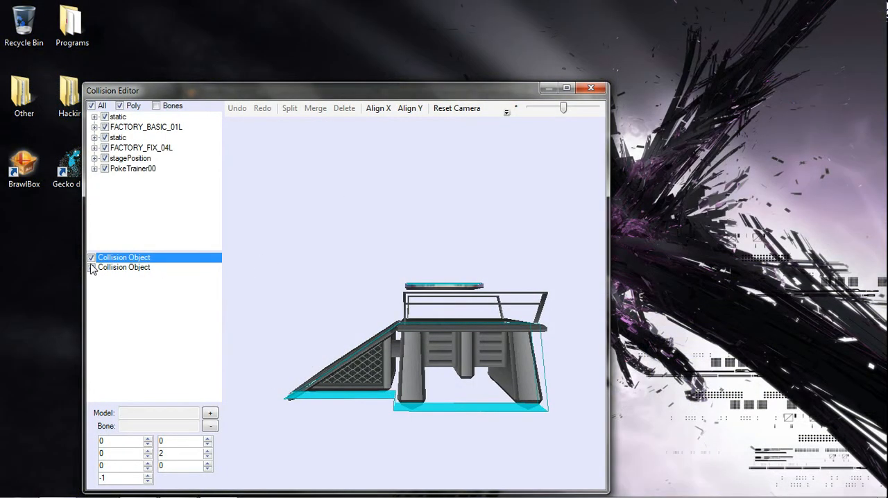
Step: Assign the FACTORY_BASIC_01L model and bone to the platform's collision object
click(92, 258)
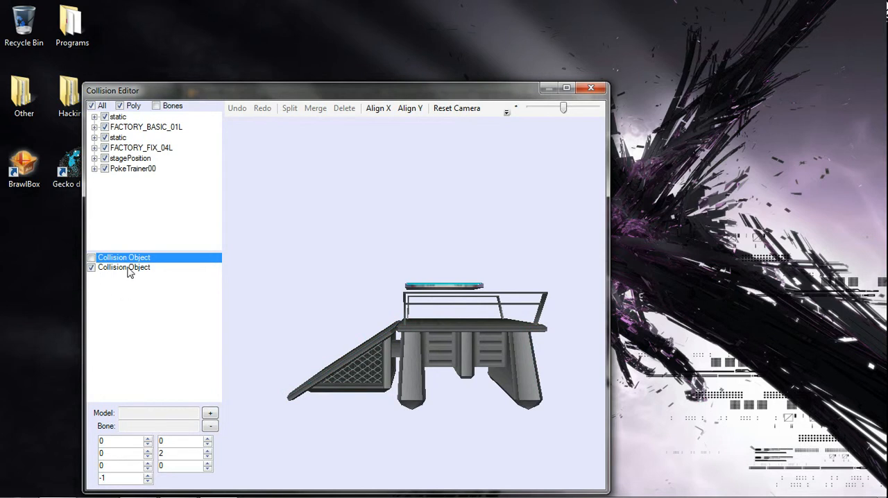
click(123, 266)
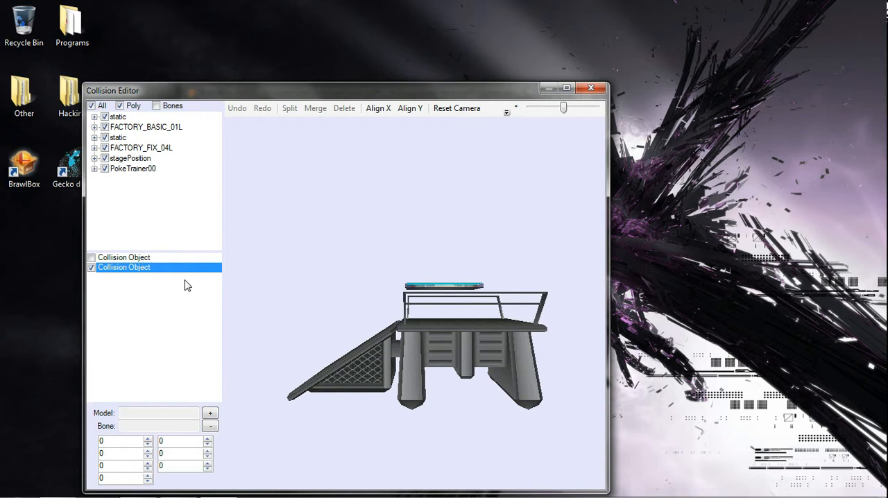
click(146, 127)
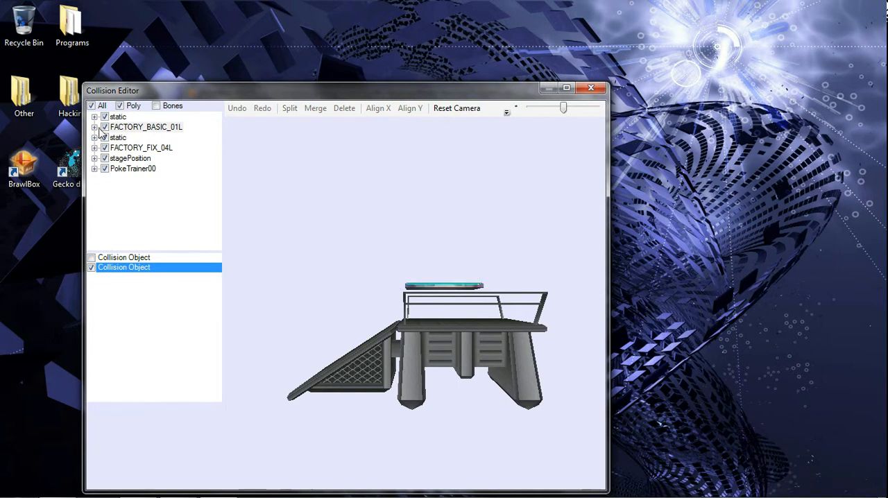
click(145, 127)
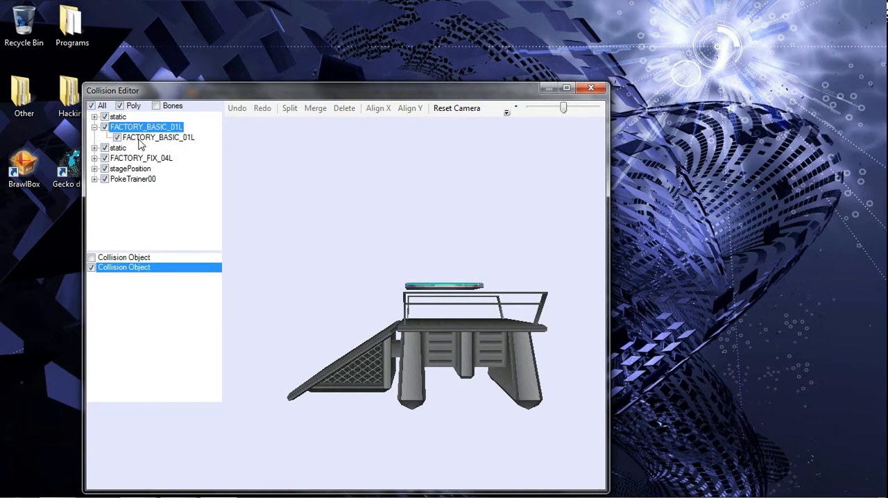
click(158, 138)
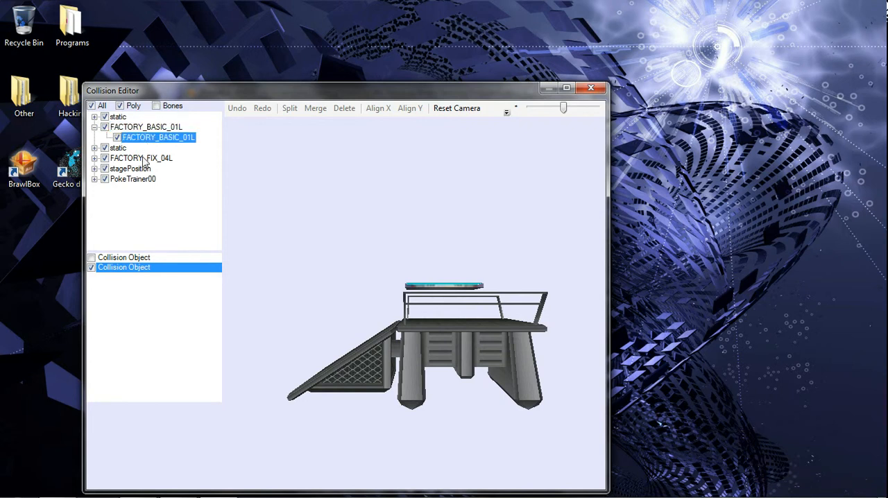
click(124, 266)
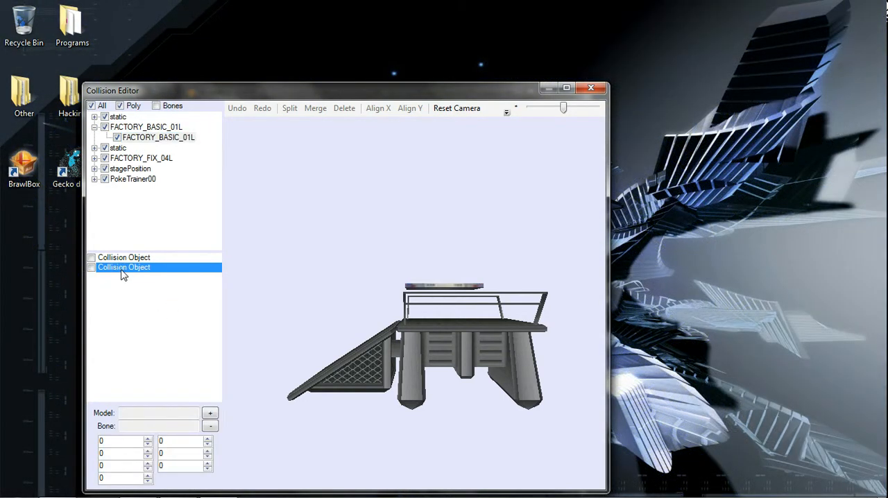
click(91, 266)
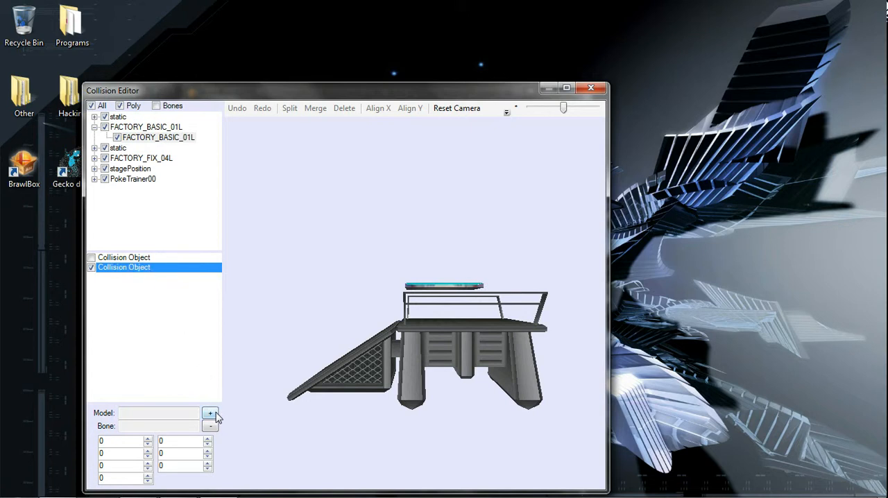
click(211, 413)
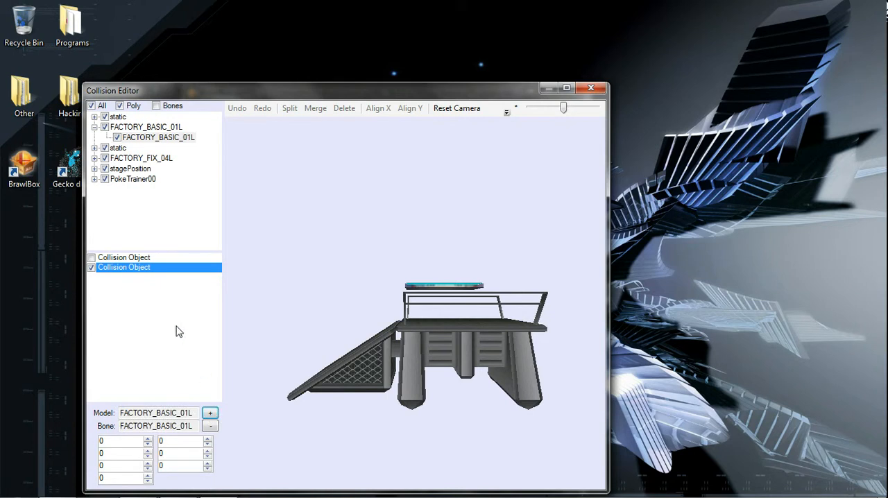
Step: Confirm the link and the platform edge's fall-through floor settings, collapsing the model entry
right_click(179, 332)
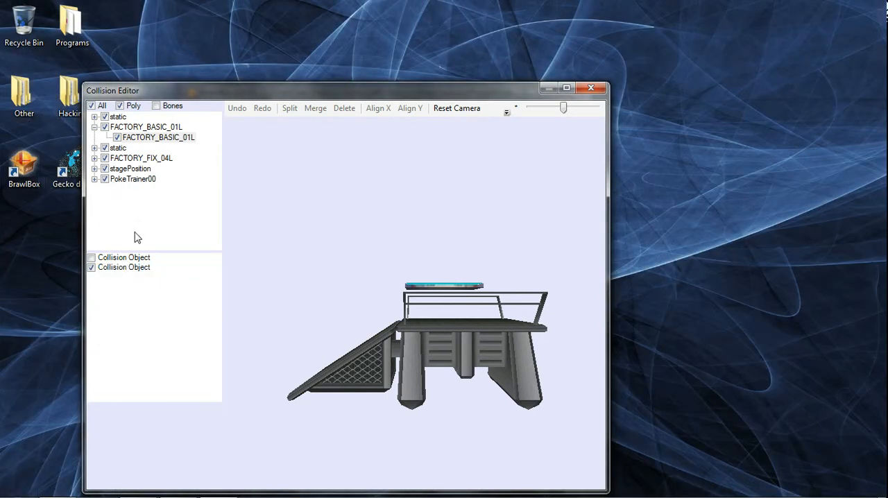
click(124, 266)
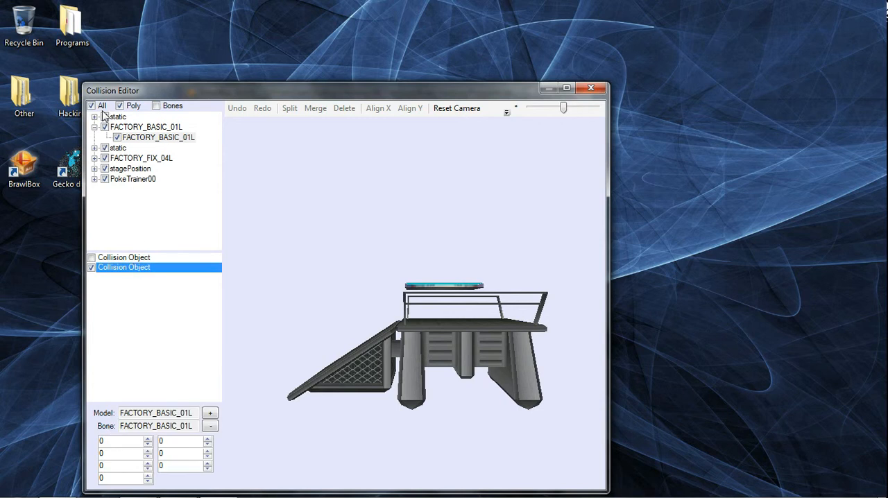
mouse_move(129, 371)
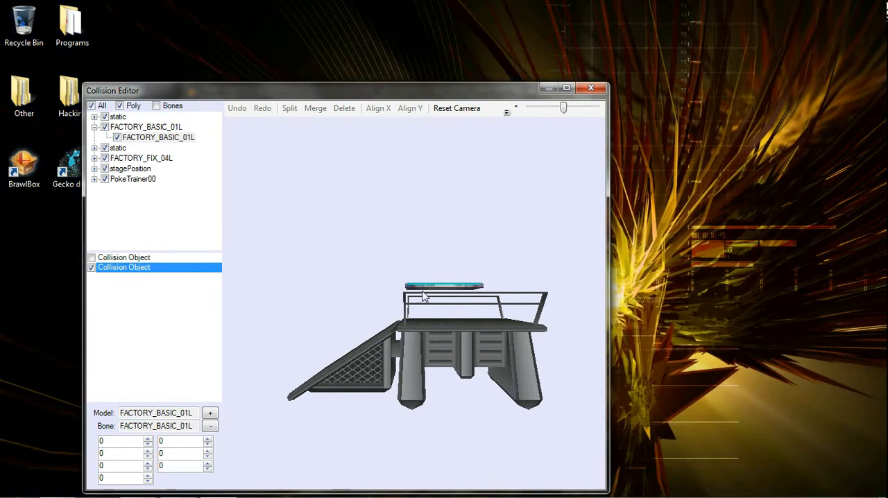
click(441, 286)
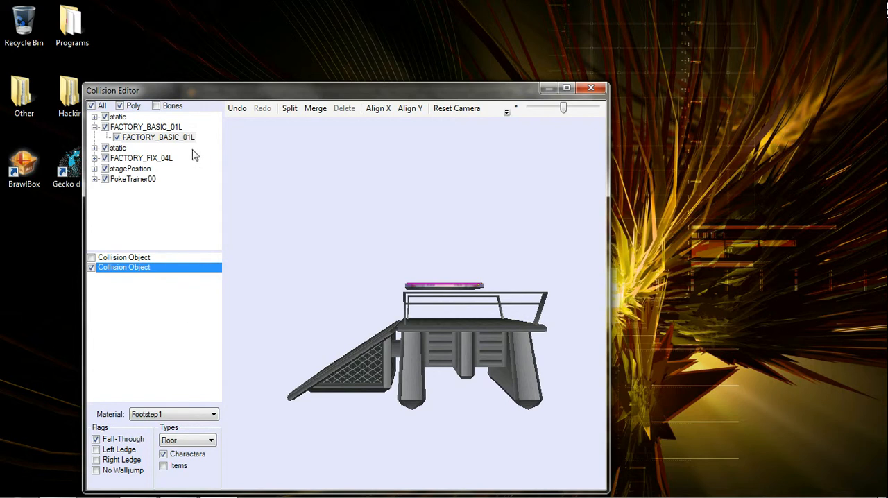
click(158, 138)
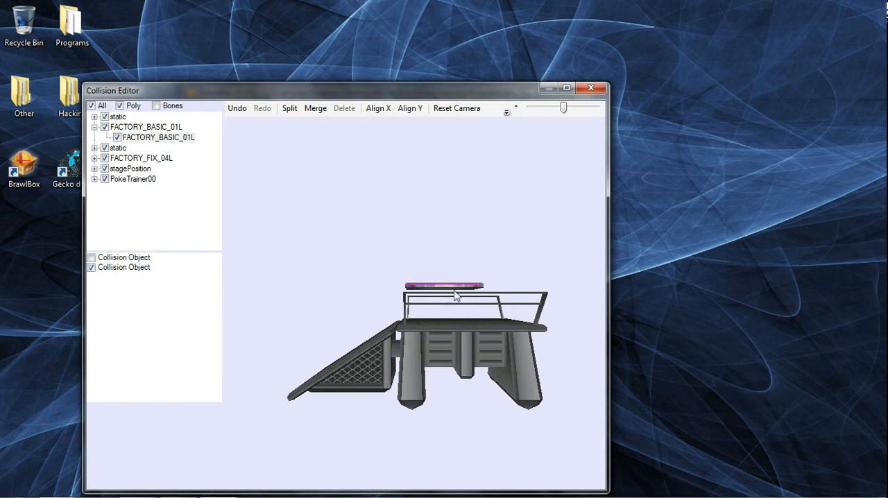
mouse_move(446, 326)
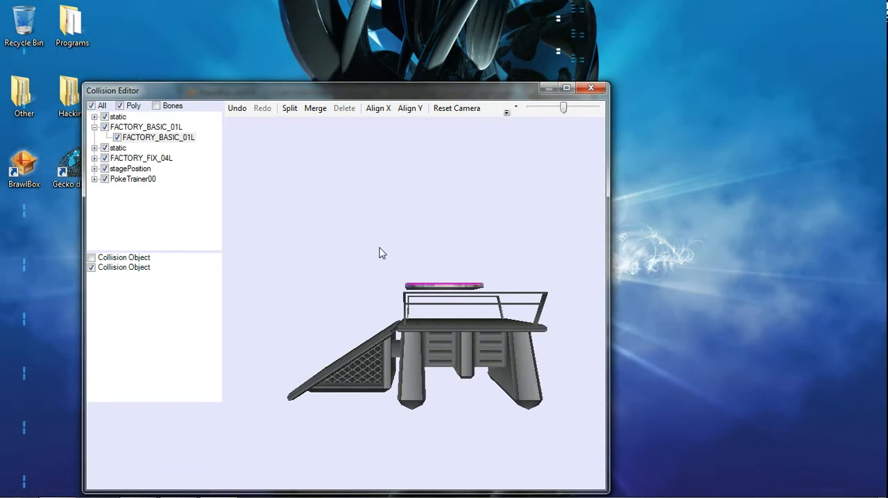
mouse_move(217, 169)
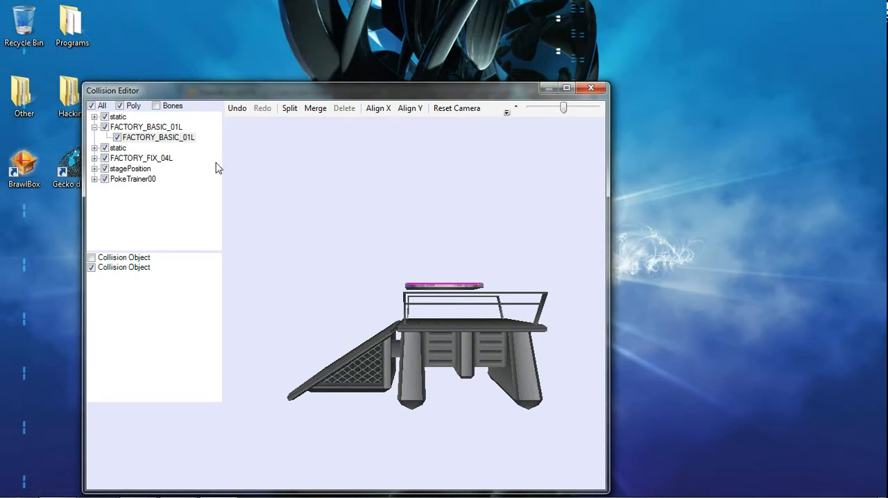
click(146, 128)
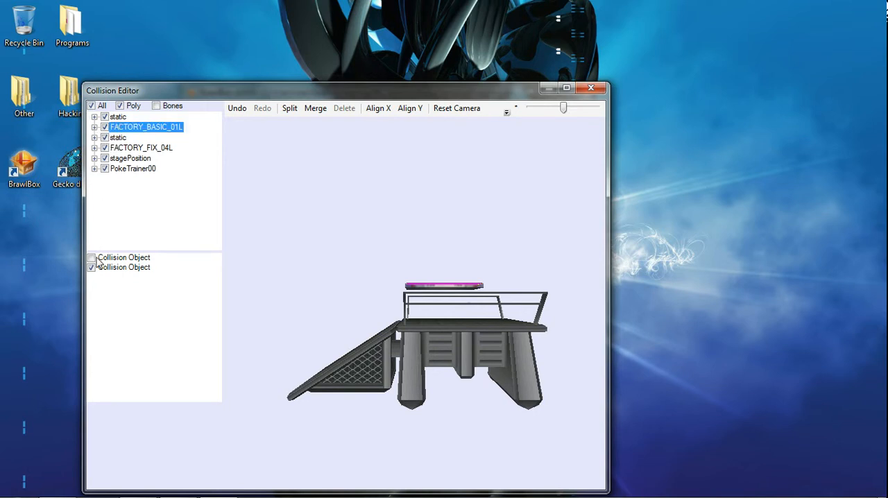
Step: Save the stage archive over Moveable_Parts.pac, confirming the replace, then collapse ModelData[1]
click(123, 258)
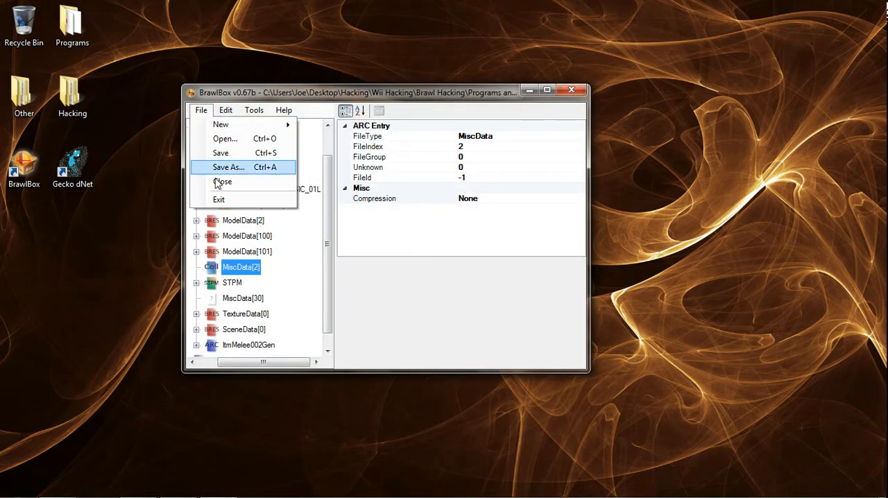
click(228, 167)
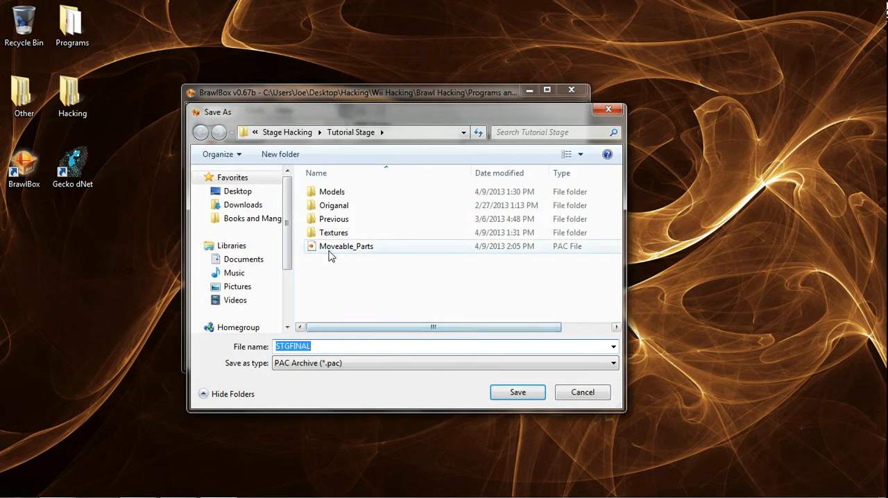
click(516, 391)
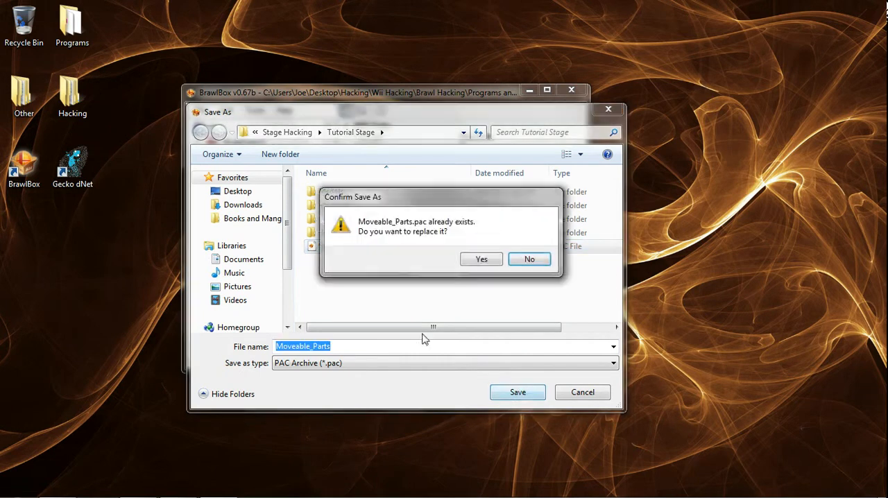
click(480, 258)
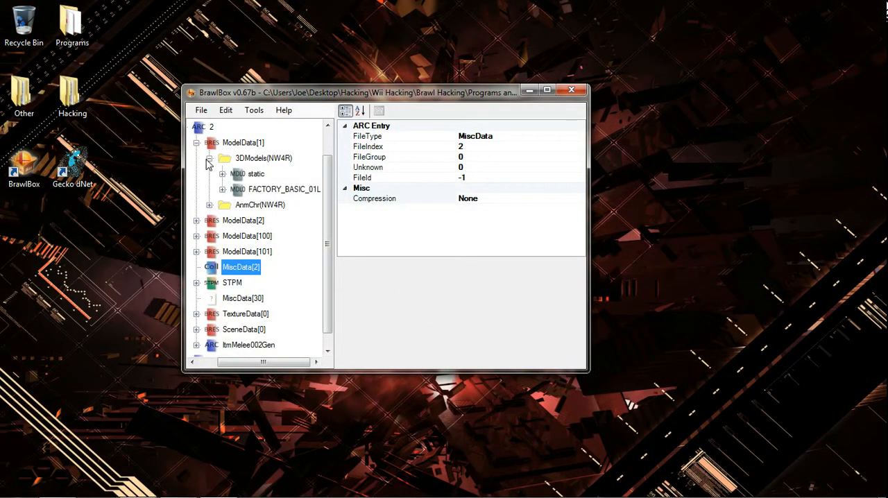
click(197, 141)
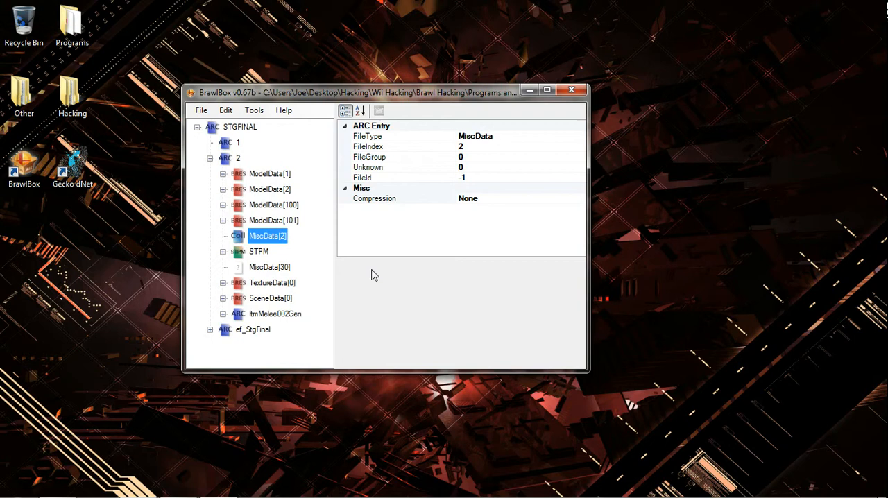
mouse_move(394, 279)
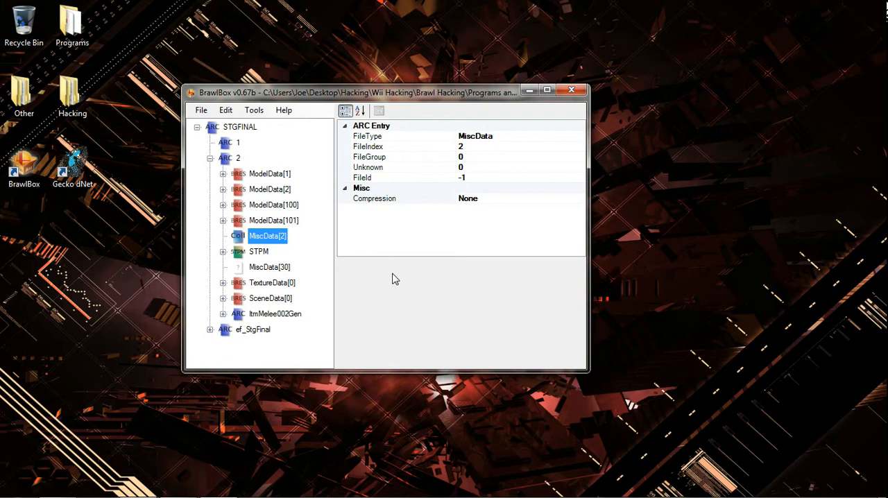
Step: Inspect the STPM, ModelData[2] and ModelData[1] entries, then collapse node 2 to the top level
click(258, 252)
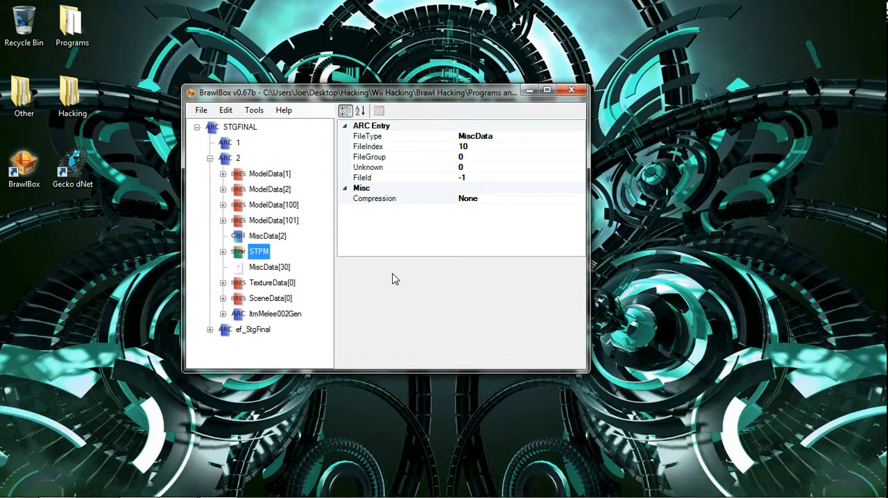
click(270, 189)
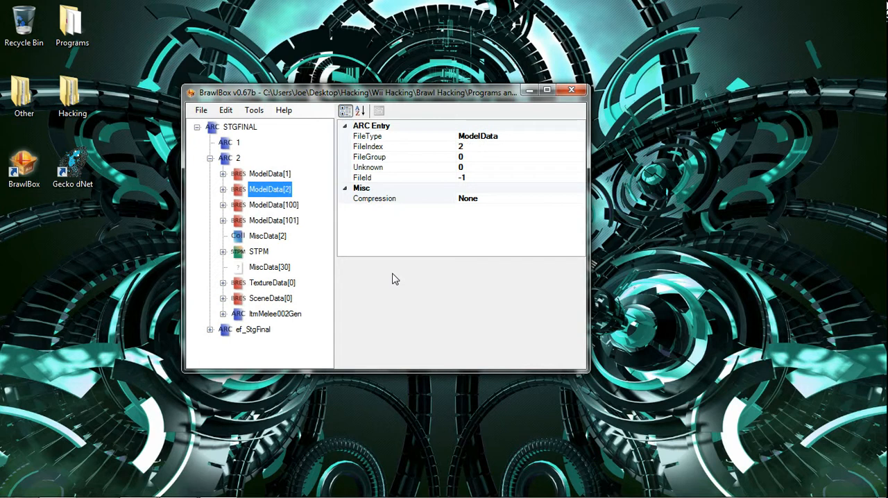
click(269, 173)
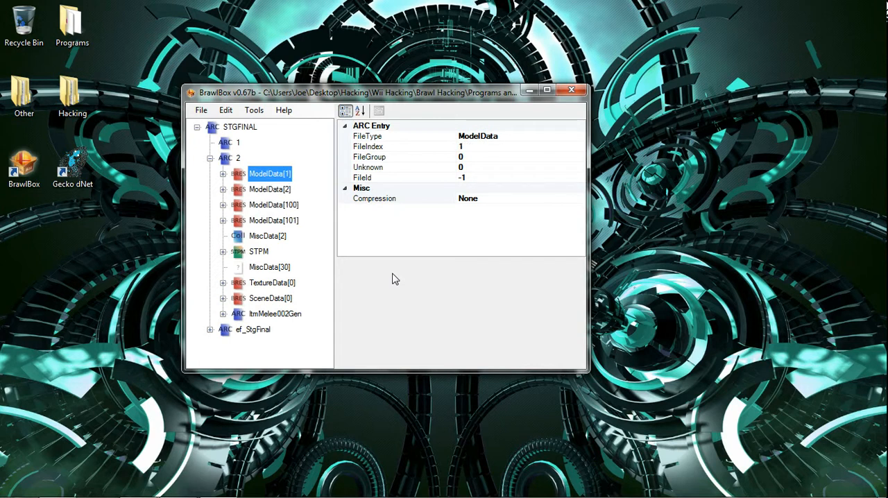
click(211, 158)
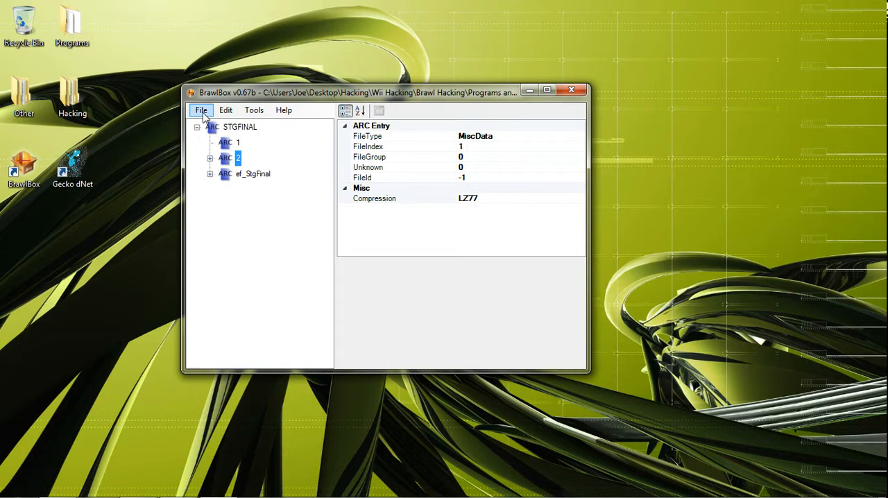
mouse_move(552, 83)
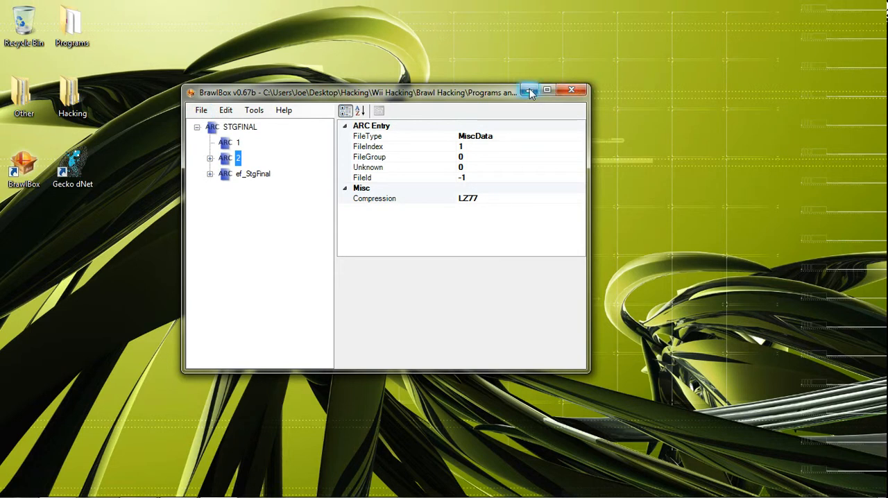
mouse_move(528, 91)
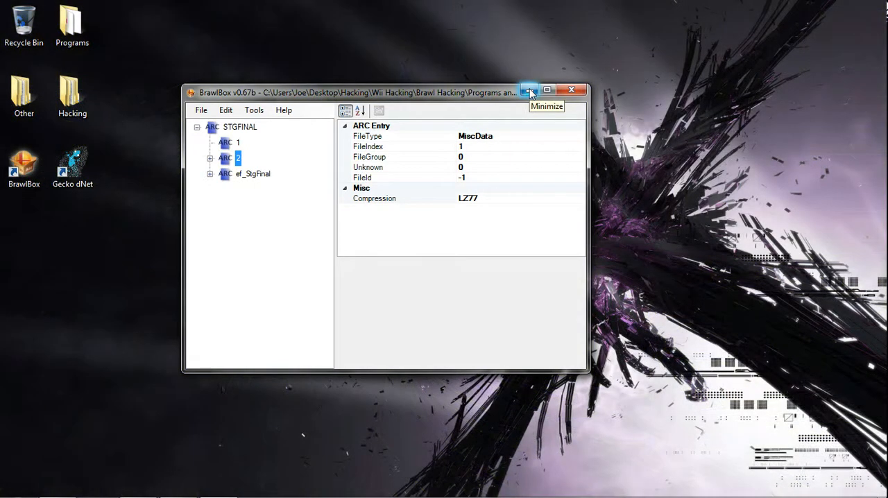
mouse_move(529, 92)
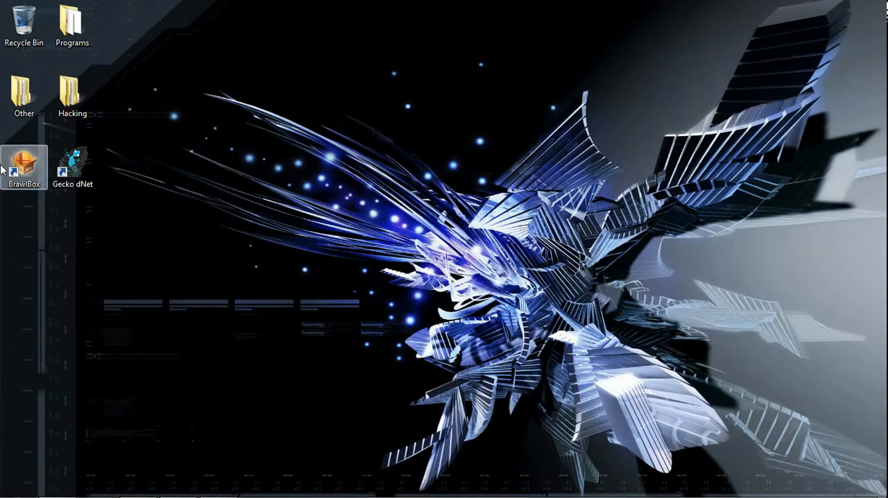
Step: Minimize BrawlBox to the taskbar, leaving only the Windows desktop visible
click(72, 166)
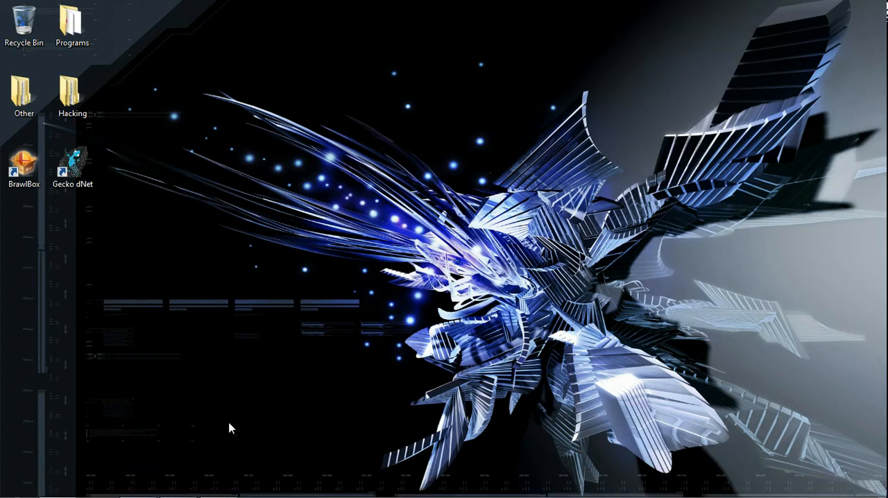
mouse_move(361, 485)
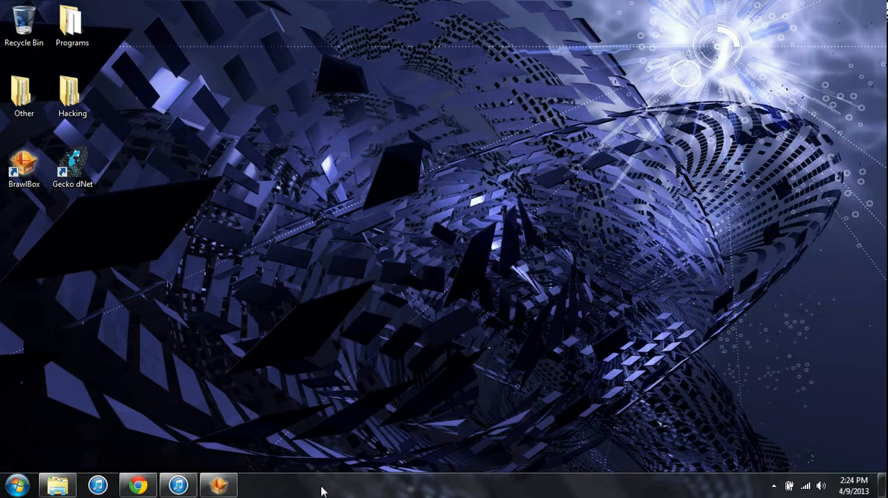
mouse_move(138, 484)
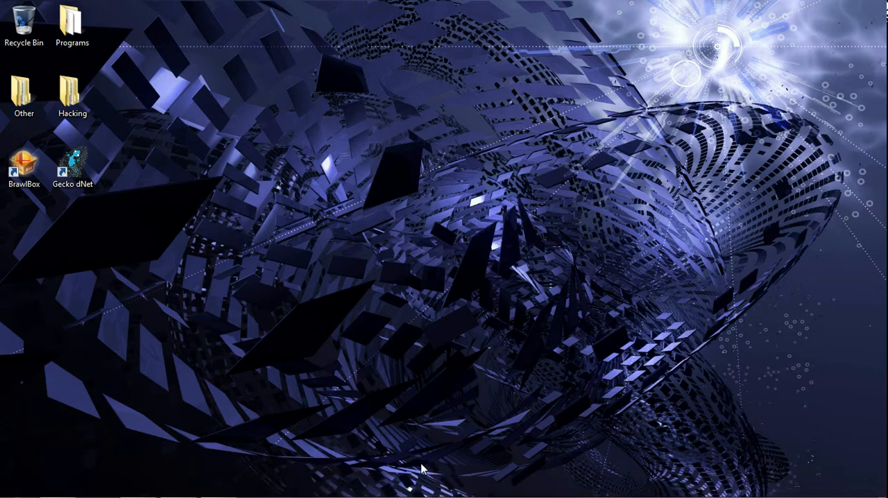
click(72, 90)
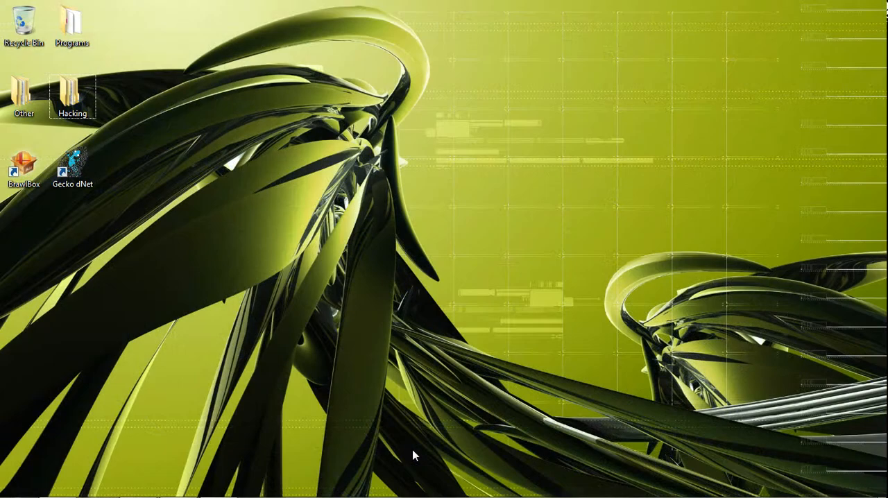
mouse_move(402, 150)
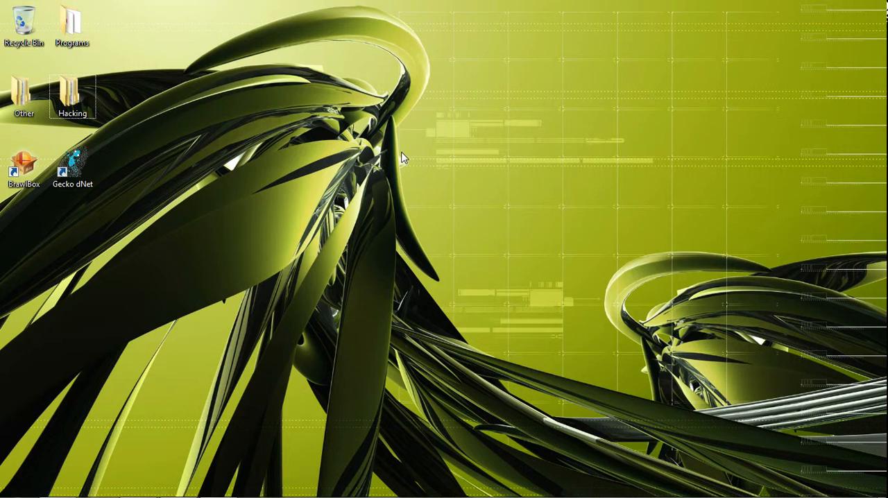
mouse_move(402, 170)
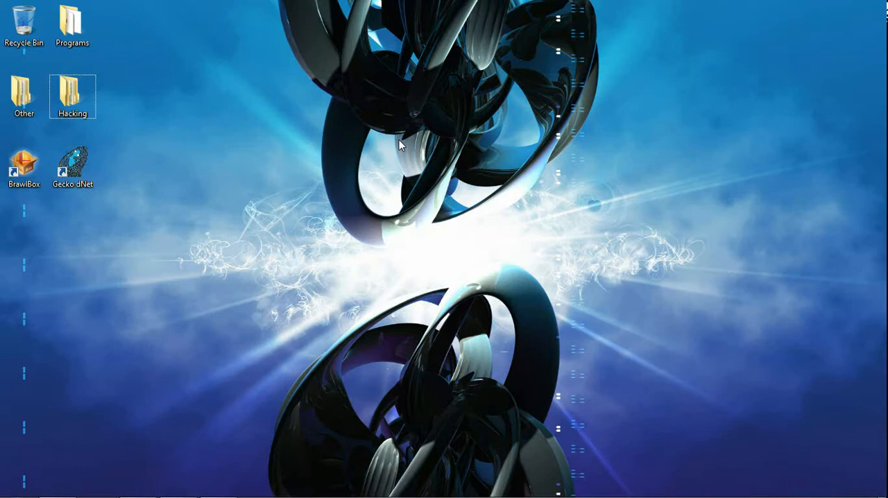
mouse_move(372, 153)
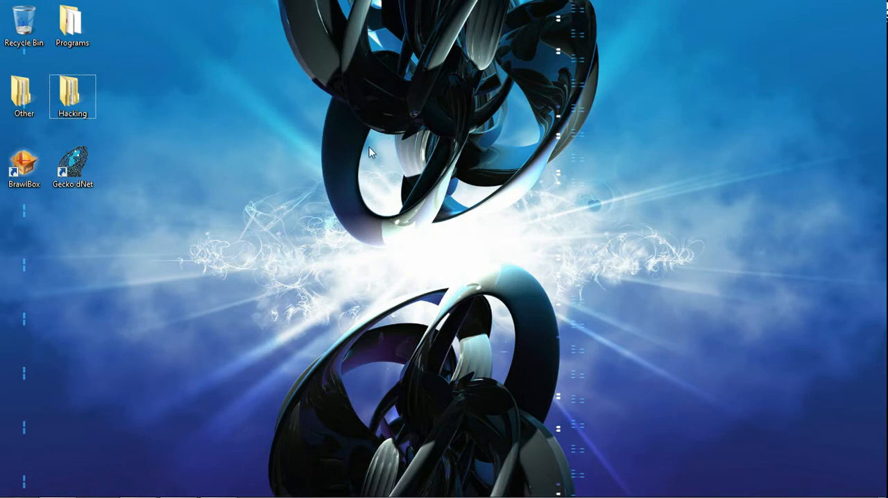
mouse_move(372, 133)
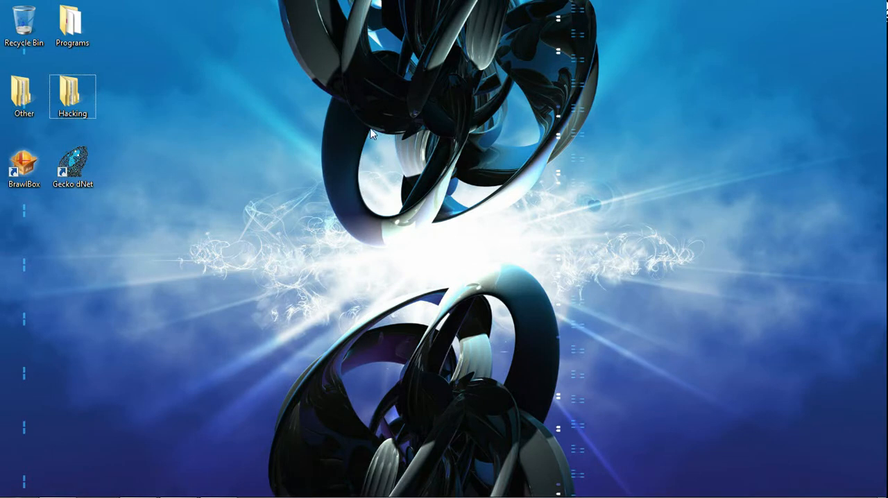
mouse_move(372, 145)
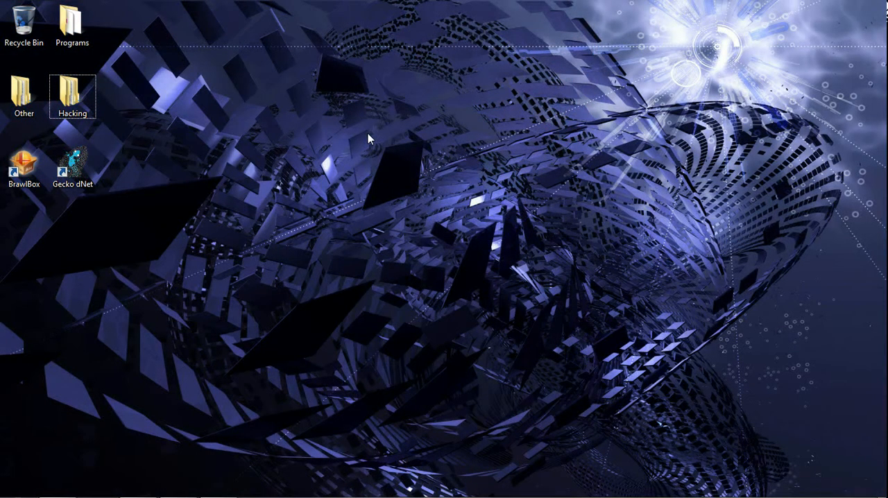
mouse_move(386, 152)
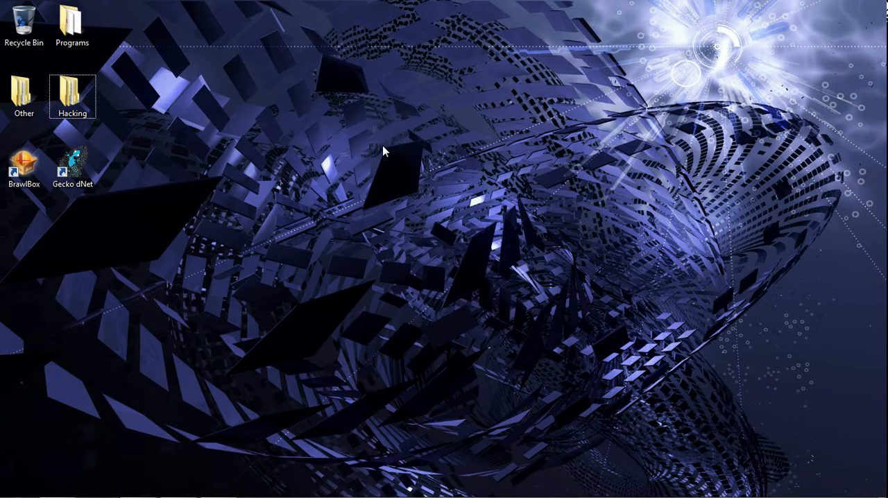
mouse_move(401, 154)
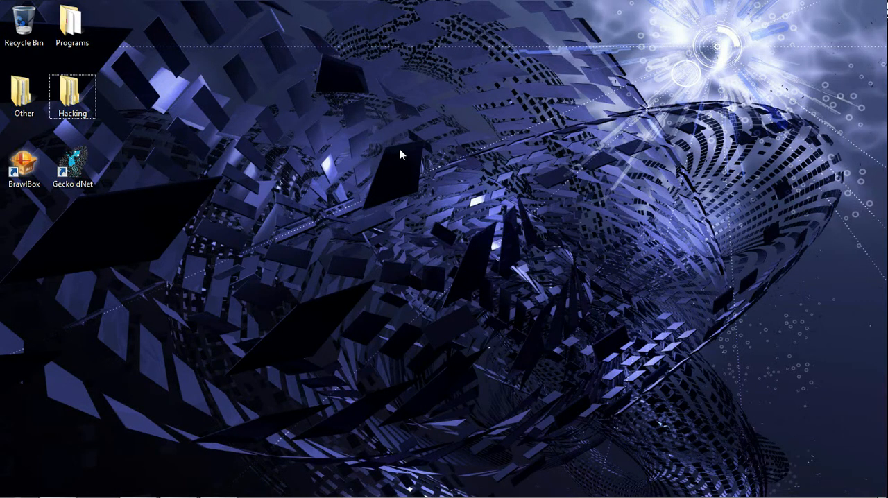
mouse_move(426, 169)
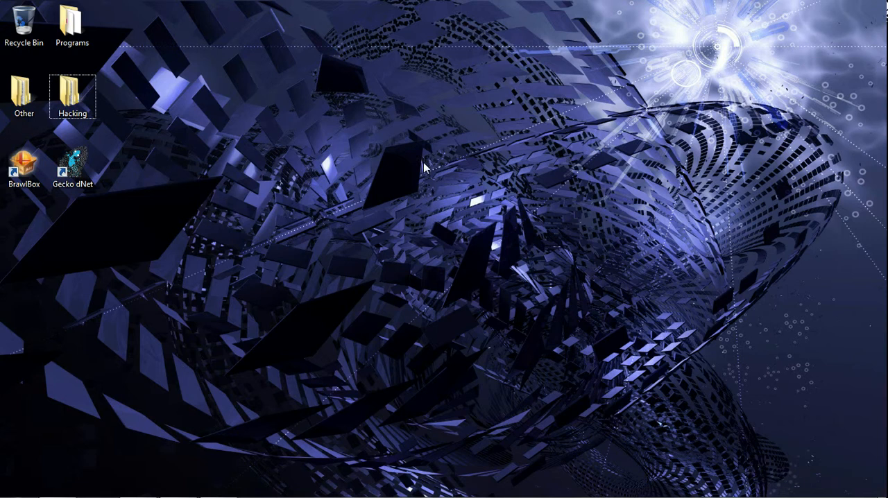
mouse_move(414, 139)
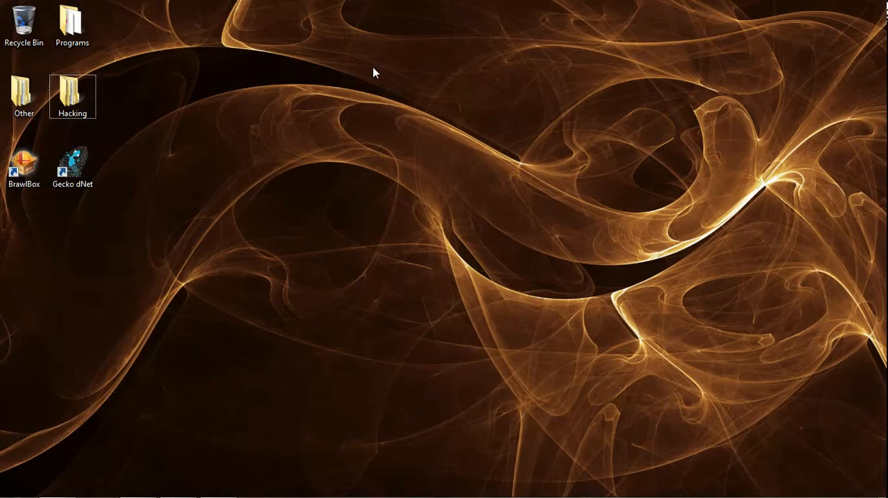
mouse_move(289, 74)
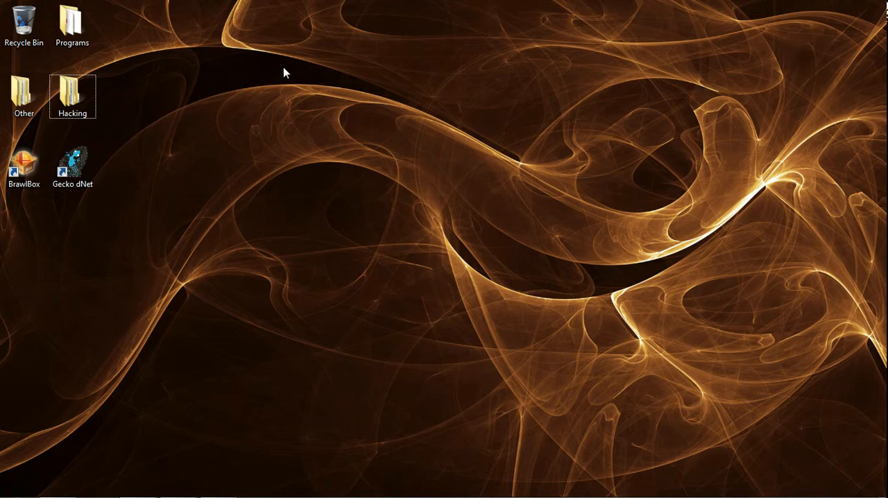
mouse_move(281, 72)
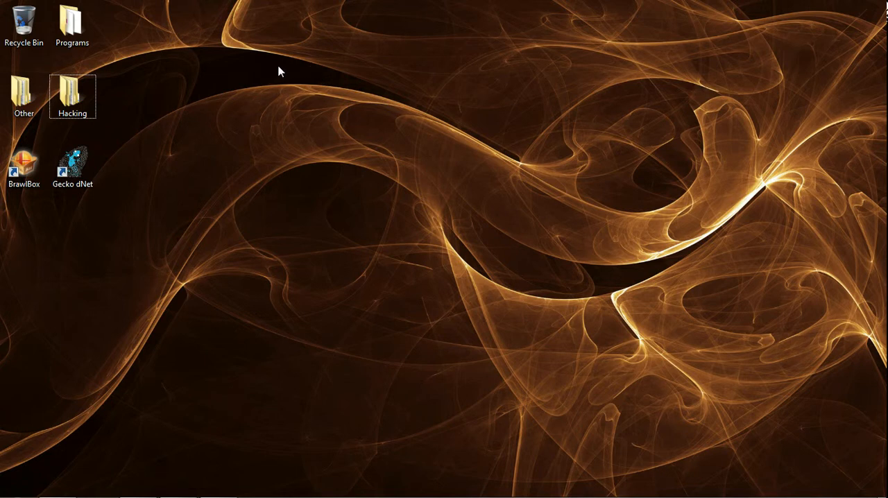
mouse_move(291, 77)
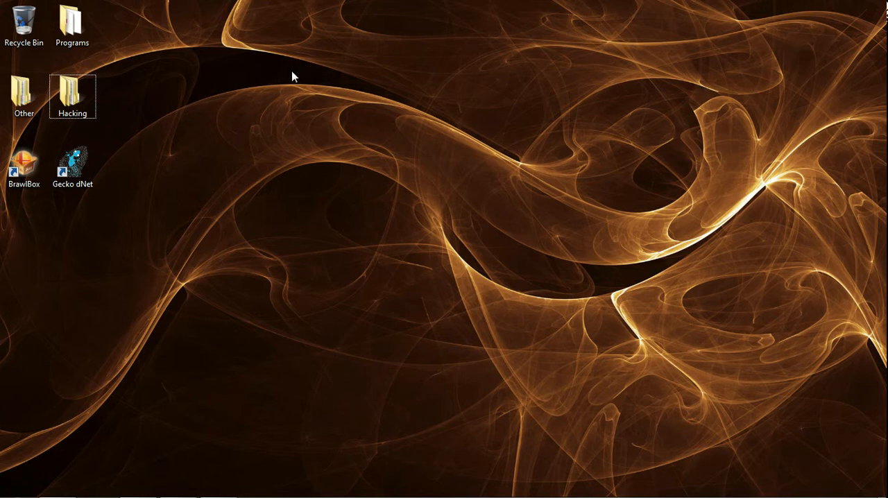